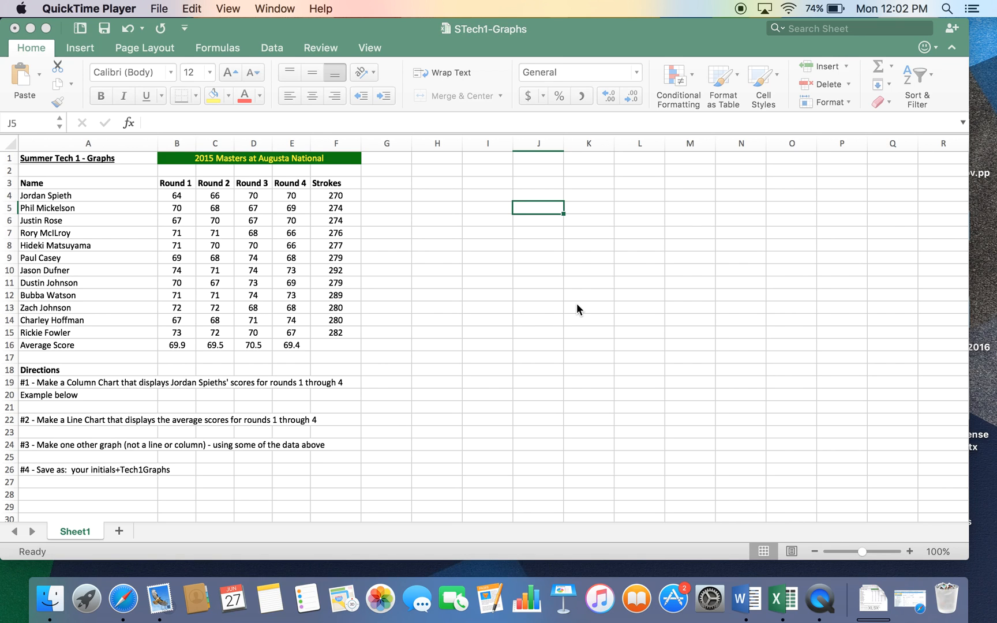
mouse_move(220, 155)
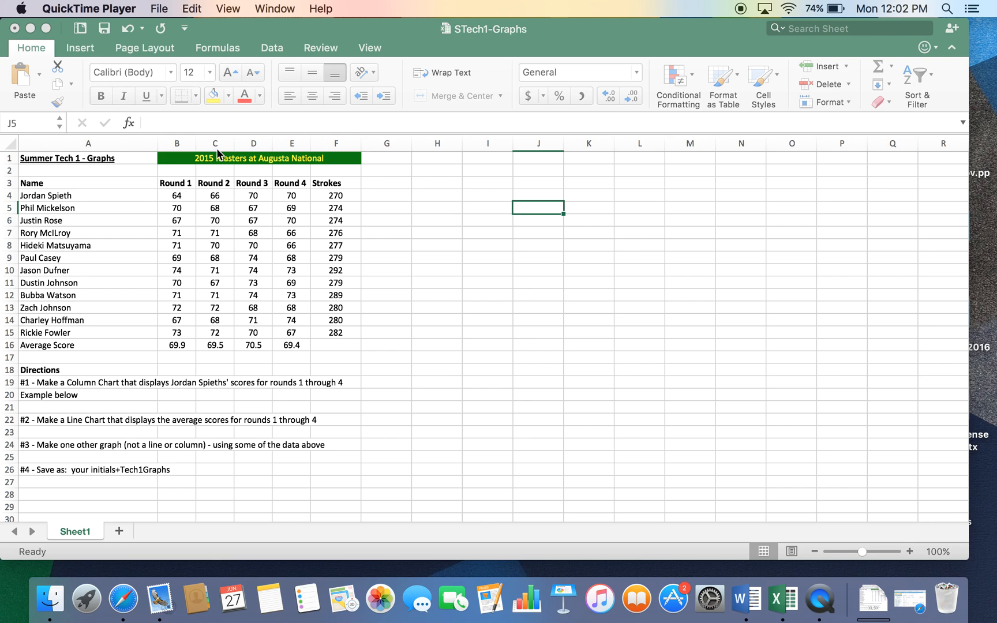
- Bring the golf scores workbook forward and inspect Jordan Spieth's Strokes total formula
click(262, 158)
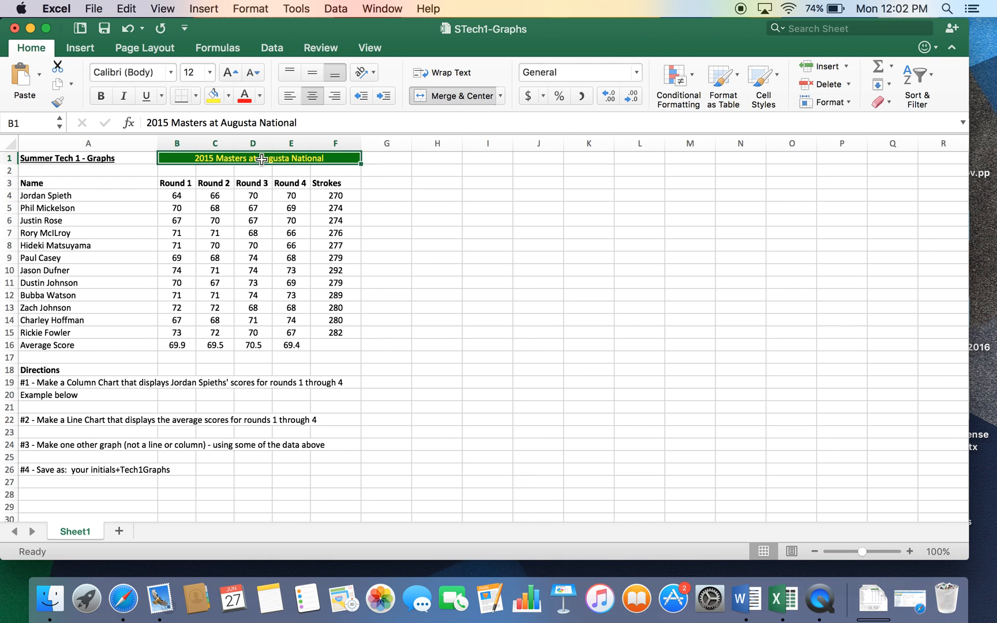
mouse_move(203, 160)
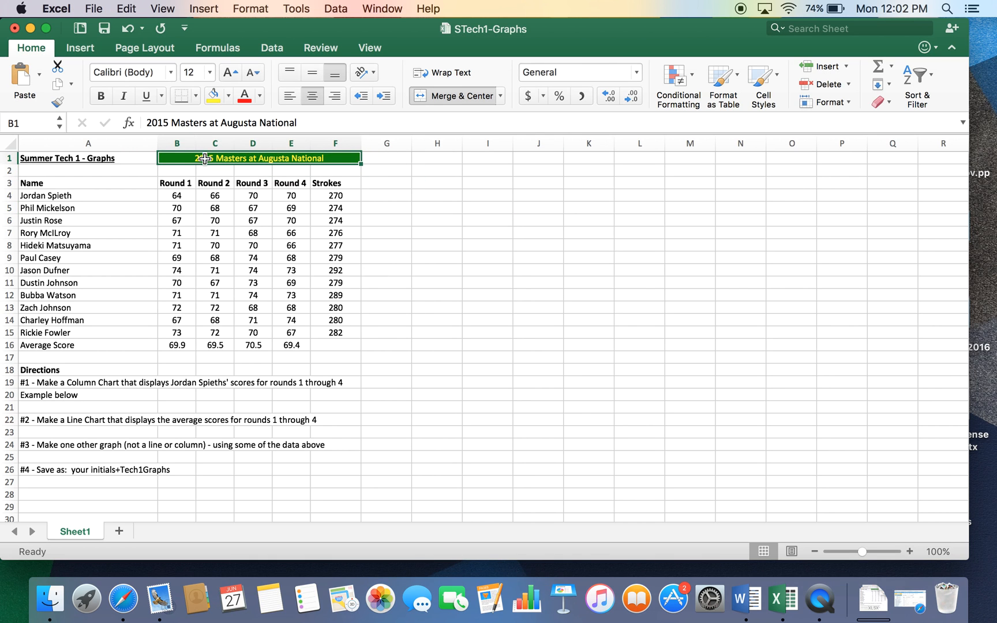
mouse_move(58, 195)
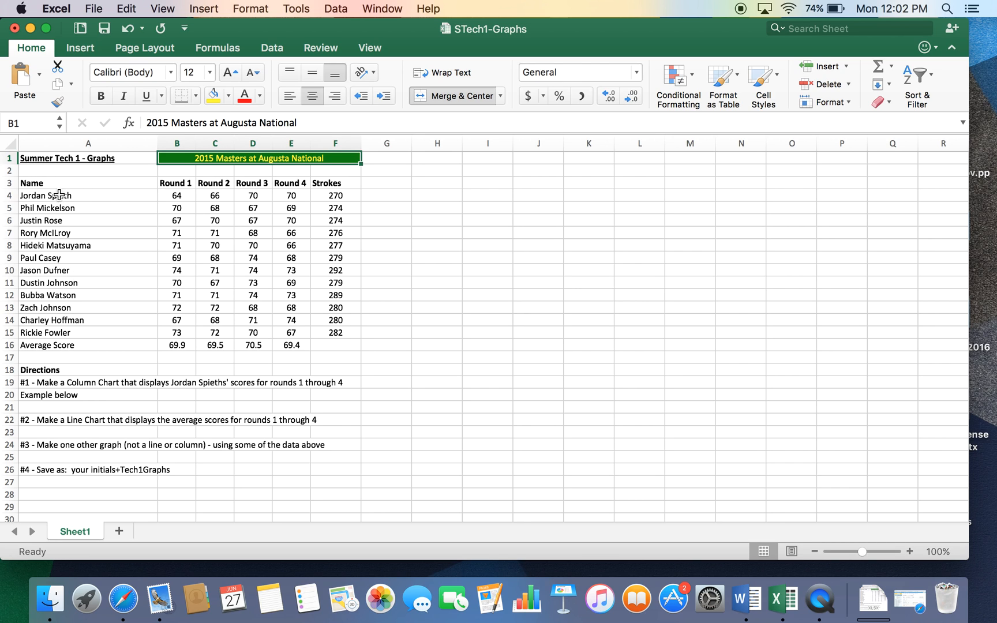
mouse_move(194, 312)
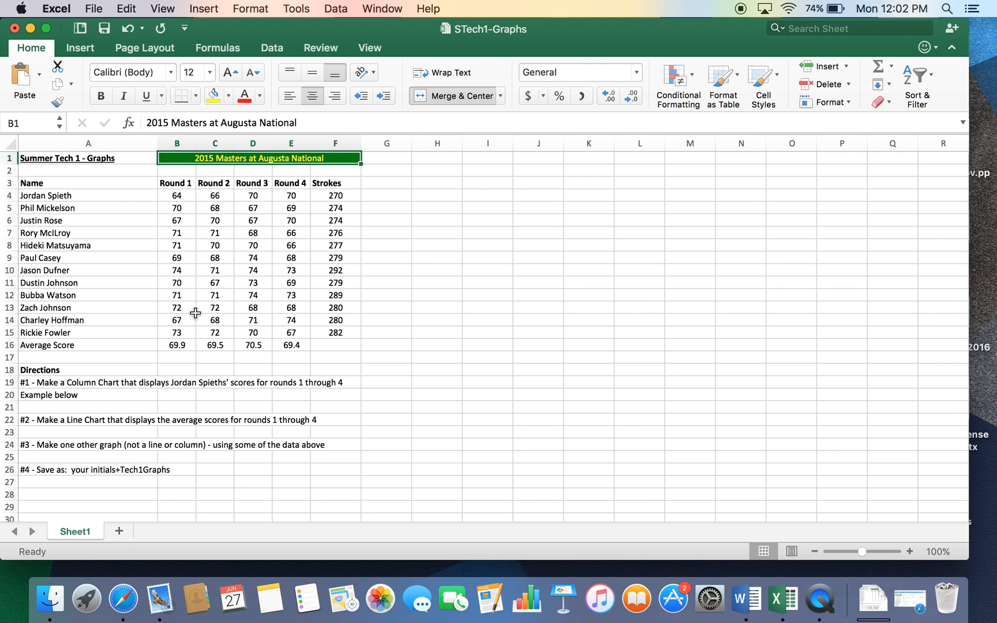
mouse_move(164, 328)
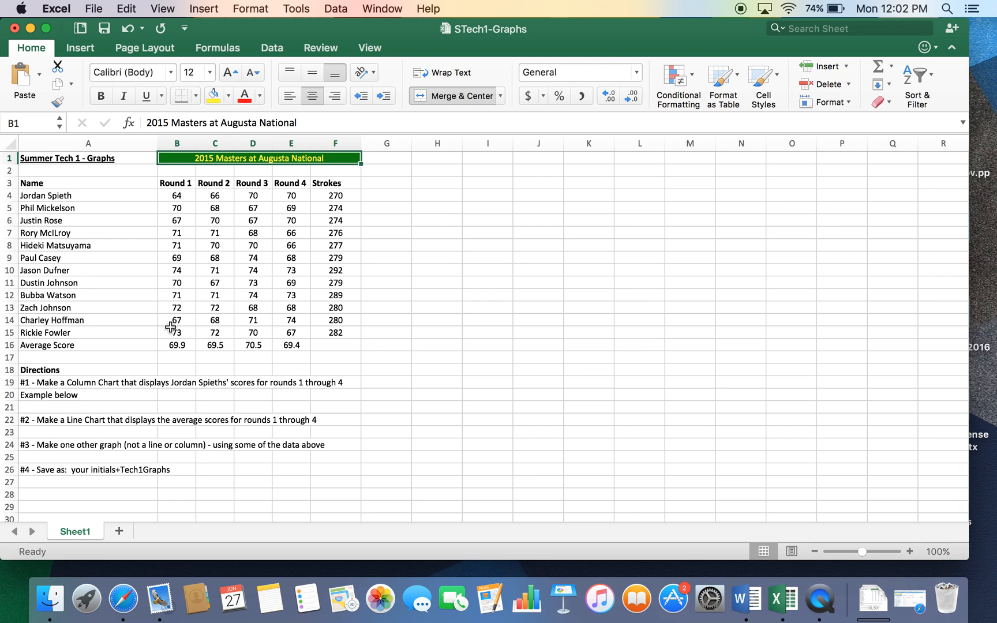
mouse_move(297, 384)
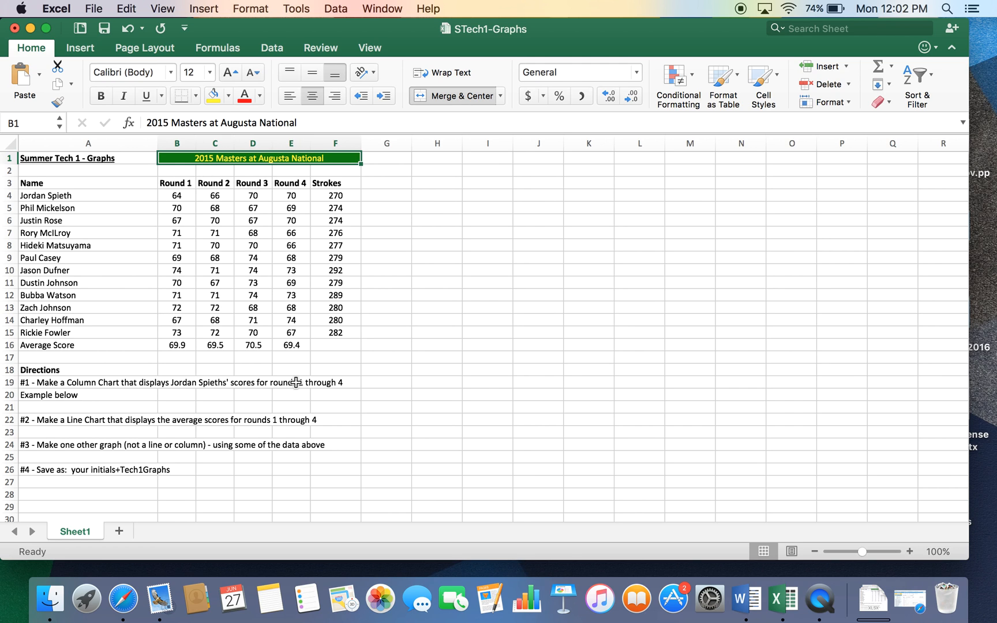
mouse_move(349, 197)
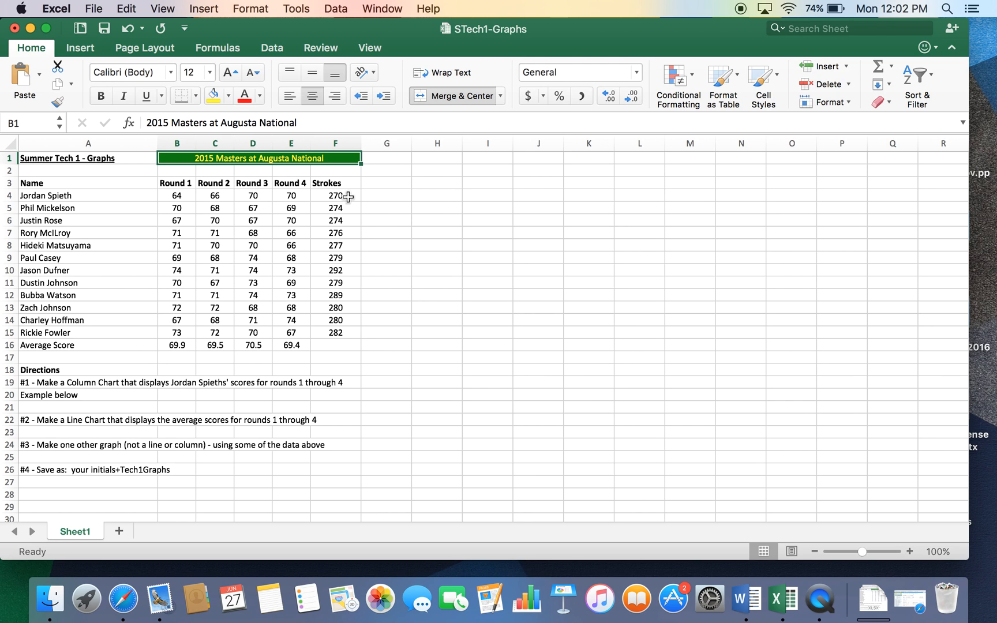
click(335, 196)
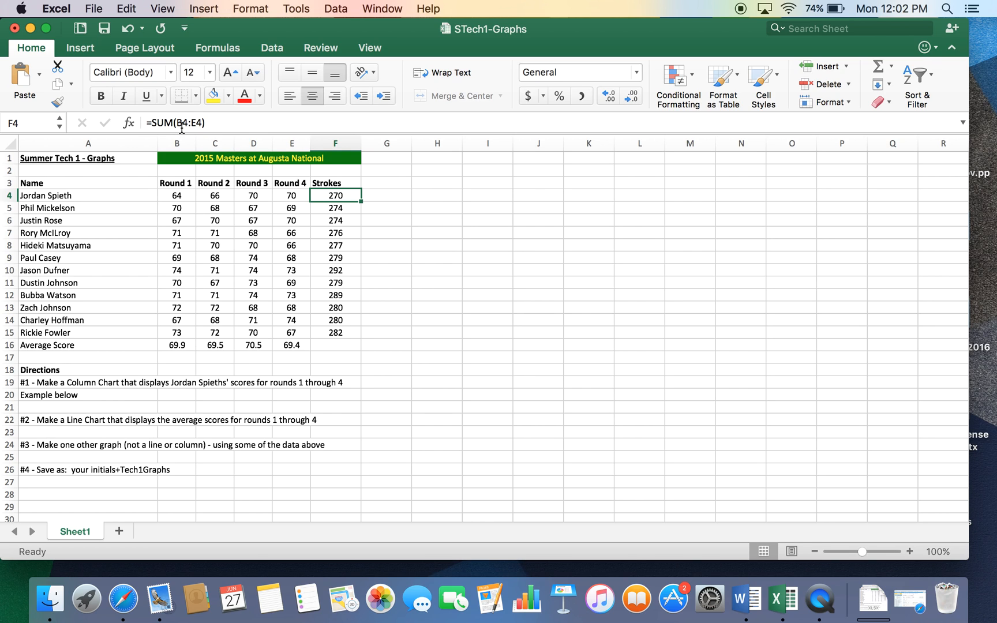
mouse_move(289, 197)
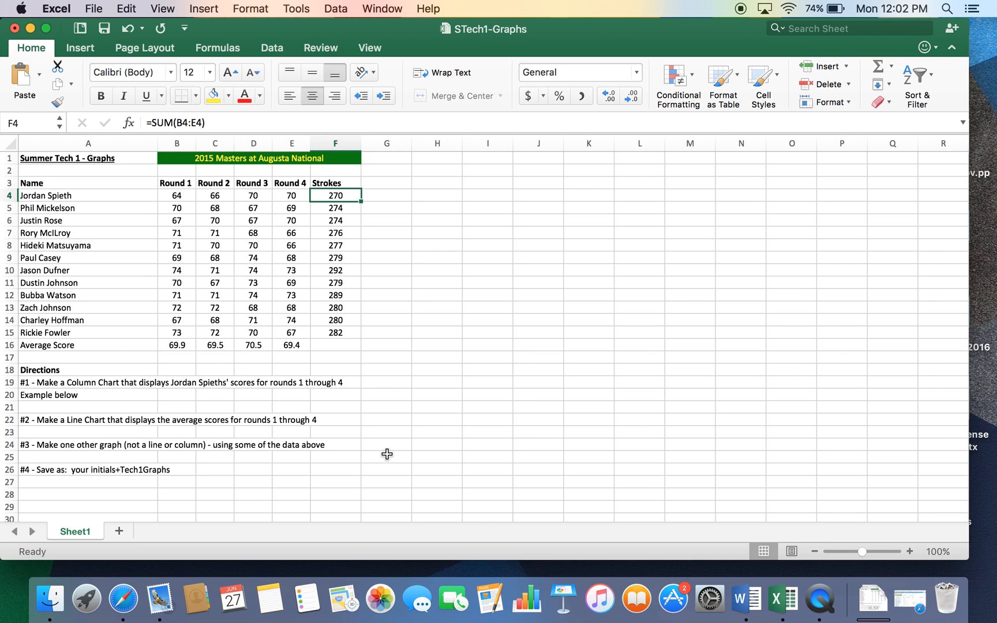
mouse_move(60, 323)
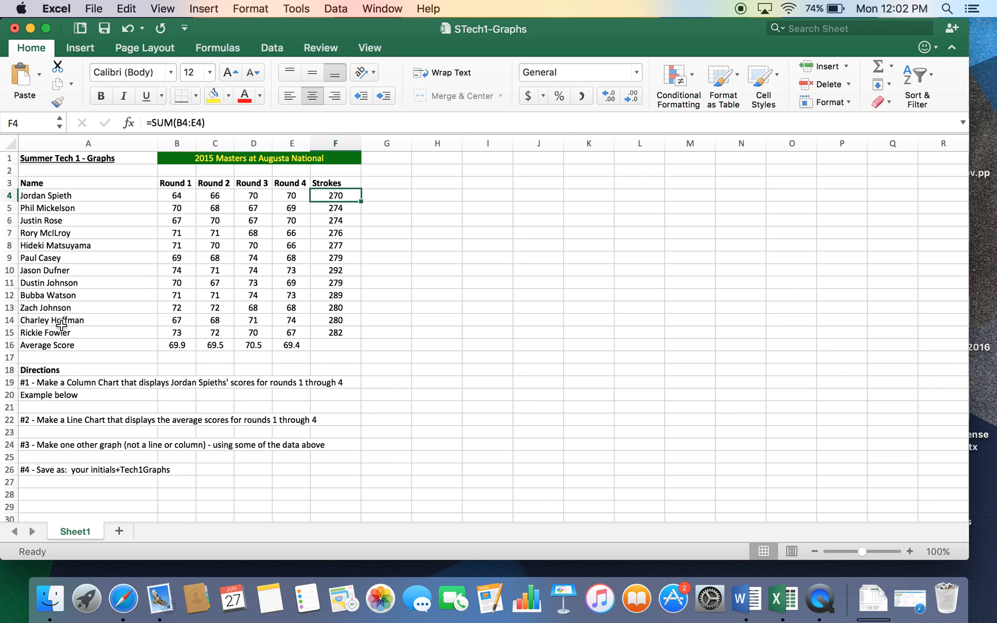
mouse_move(481, 346)
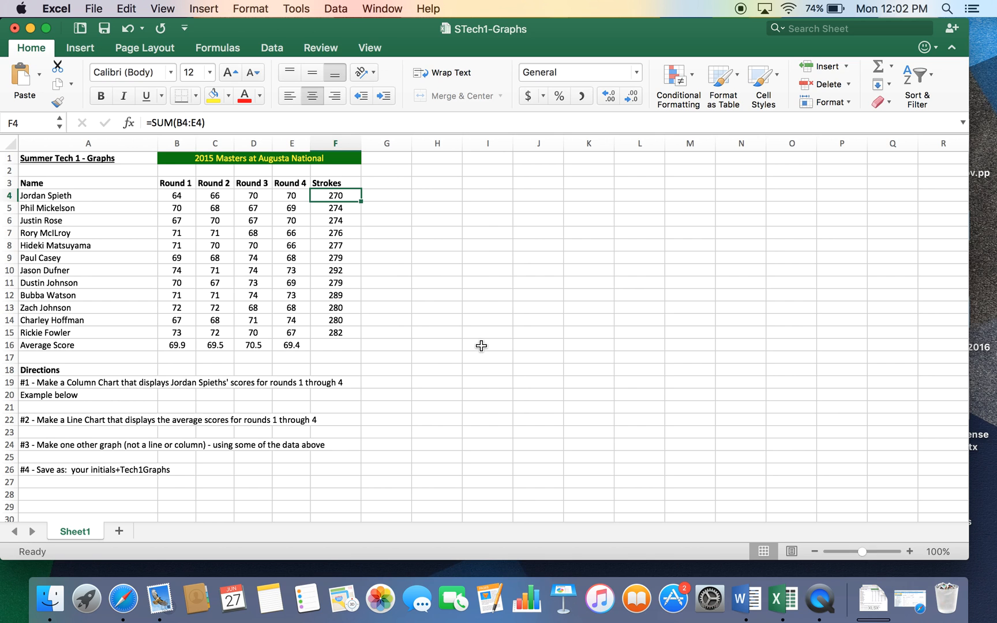
- Add a blank Sheet2, return to the scores sheet and read the first chart direction
click(119, 531)
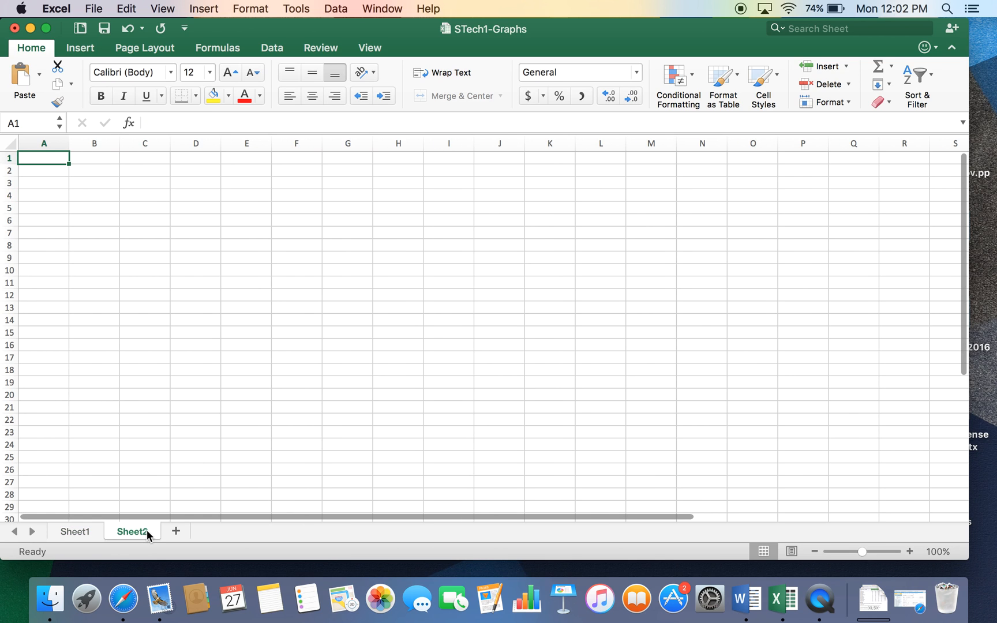
click(75, 531)
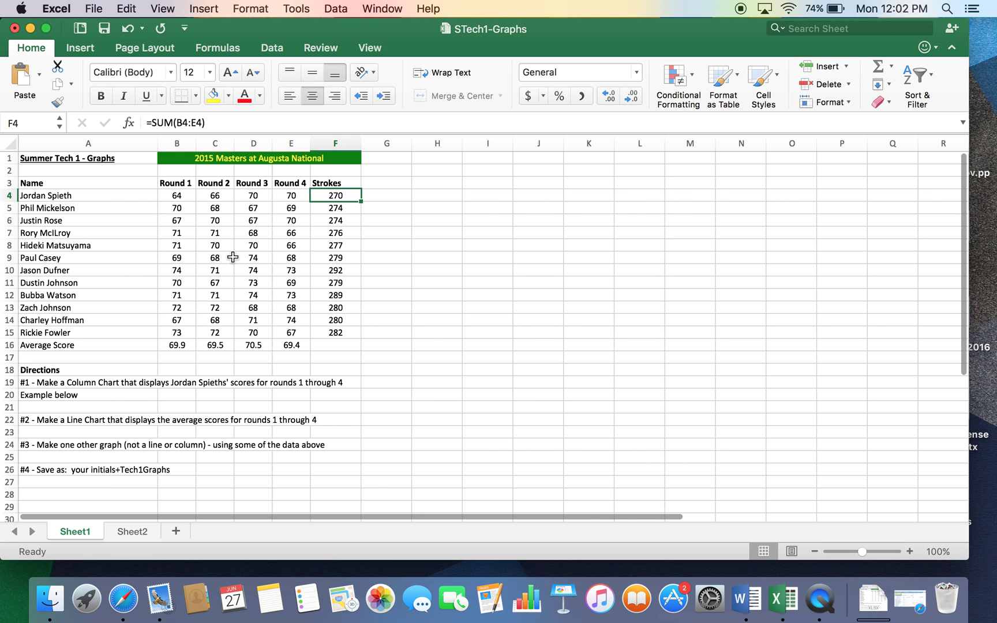
click(35, 382)
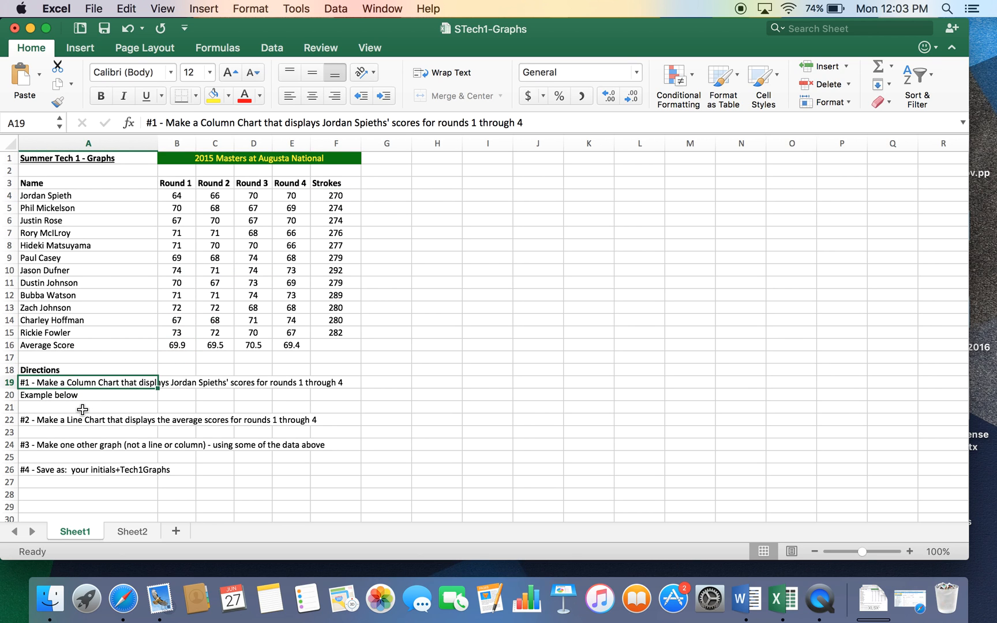
mouse_move(160, 274)
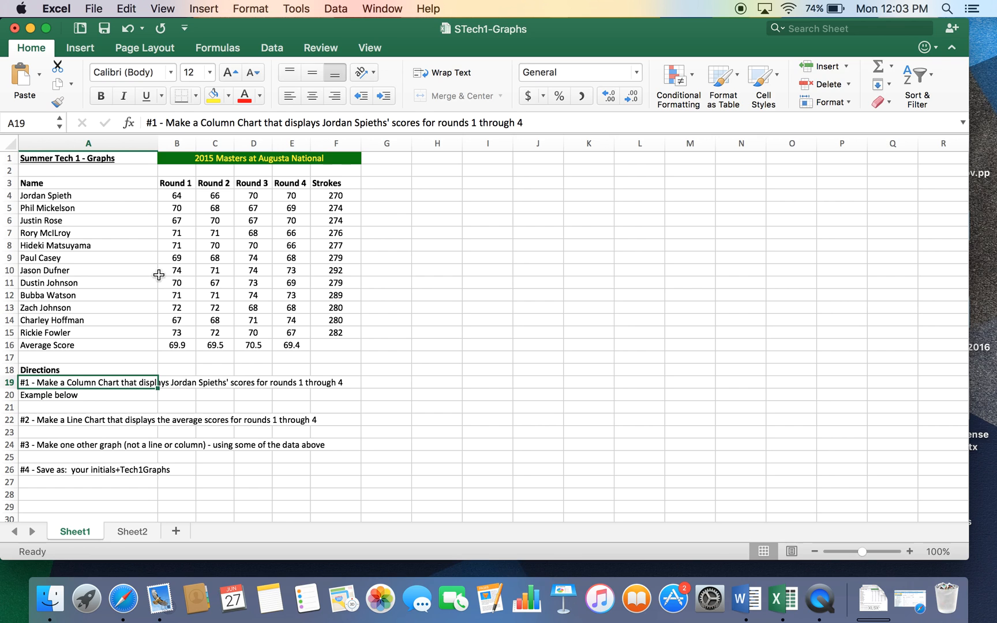
- Insert a column chart of Jordan Spieth's four round scores from A4:E4
click(69, 195)
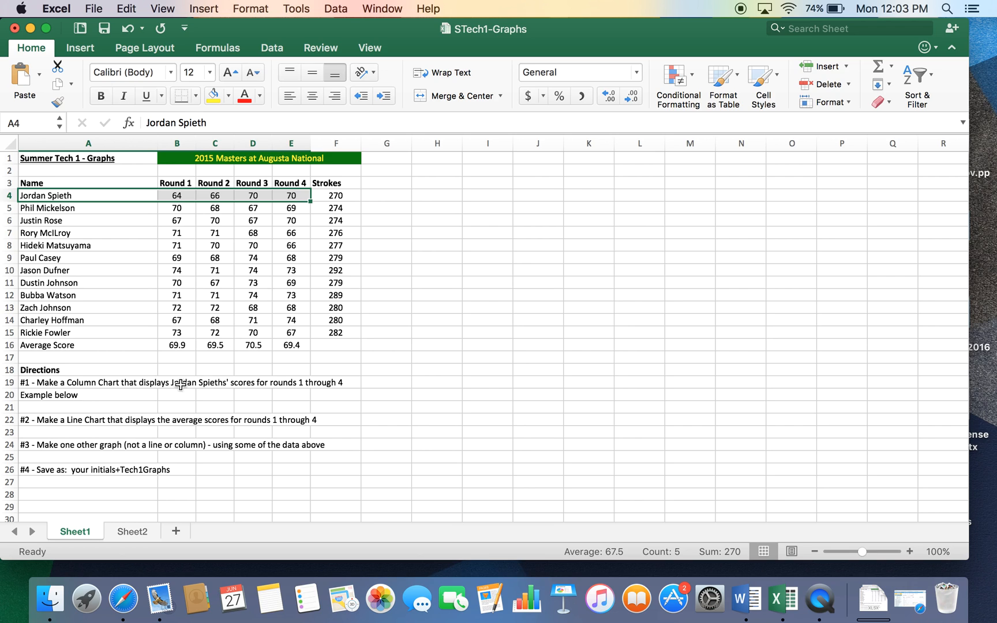
mouse_move(205, 88)
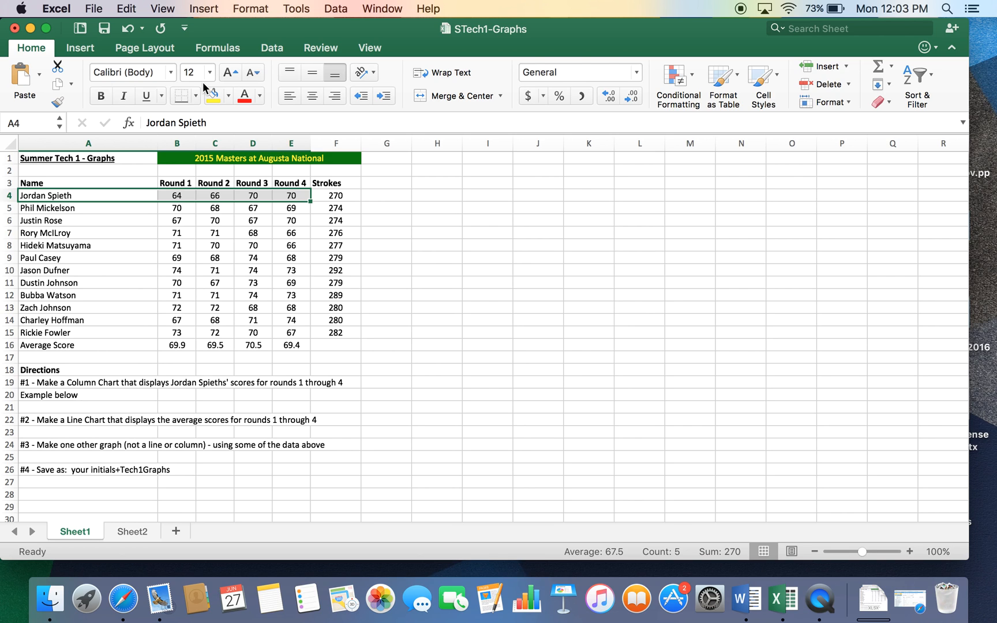
mouse_move(202, 9)
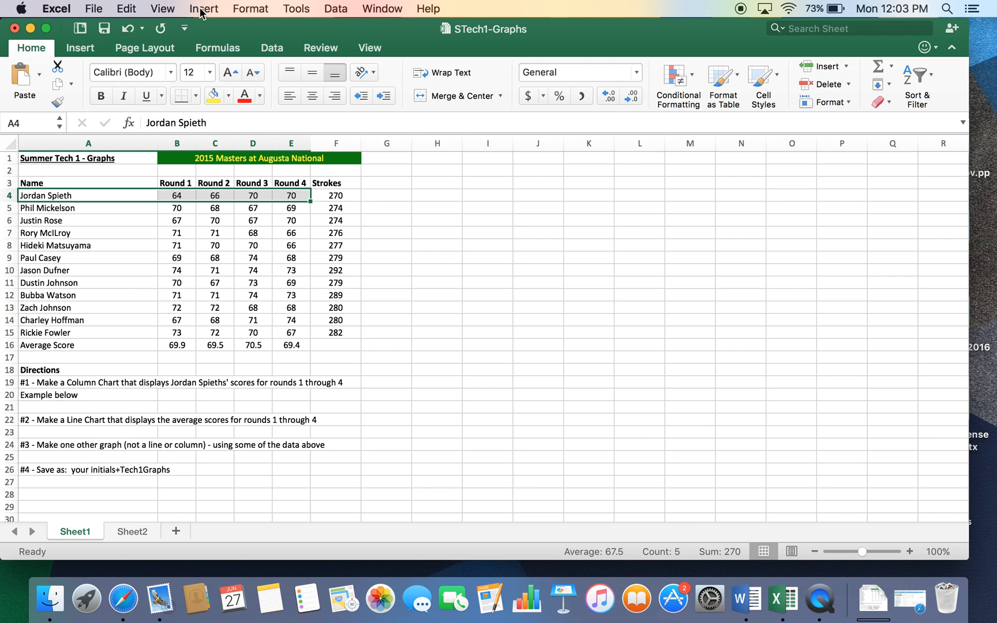
click(203, 8)
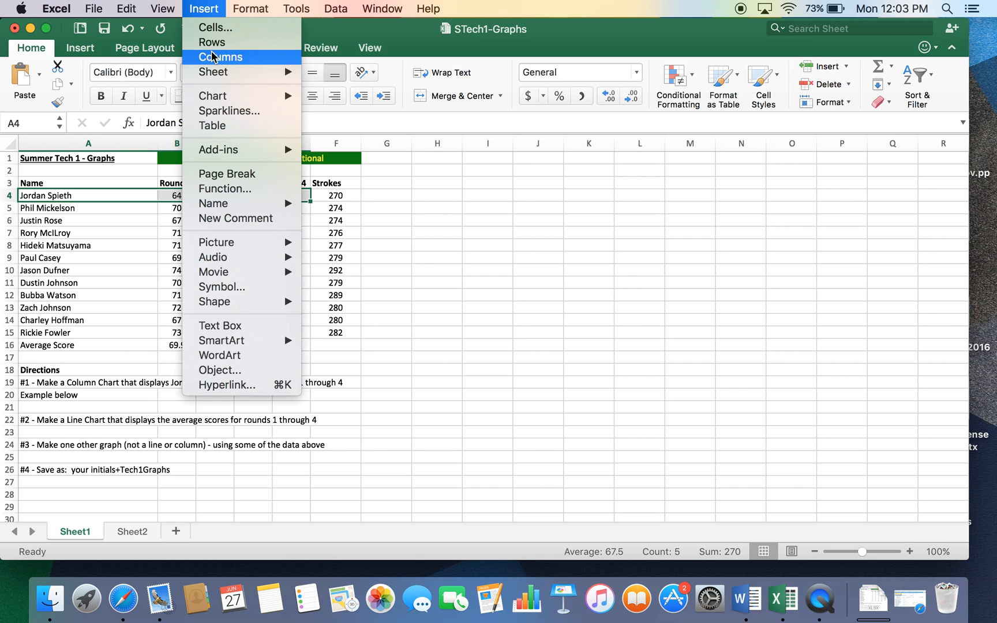
mouse_move(214, 96)
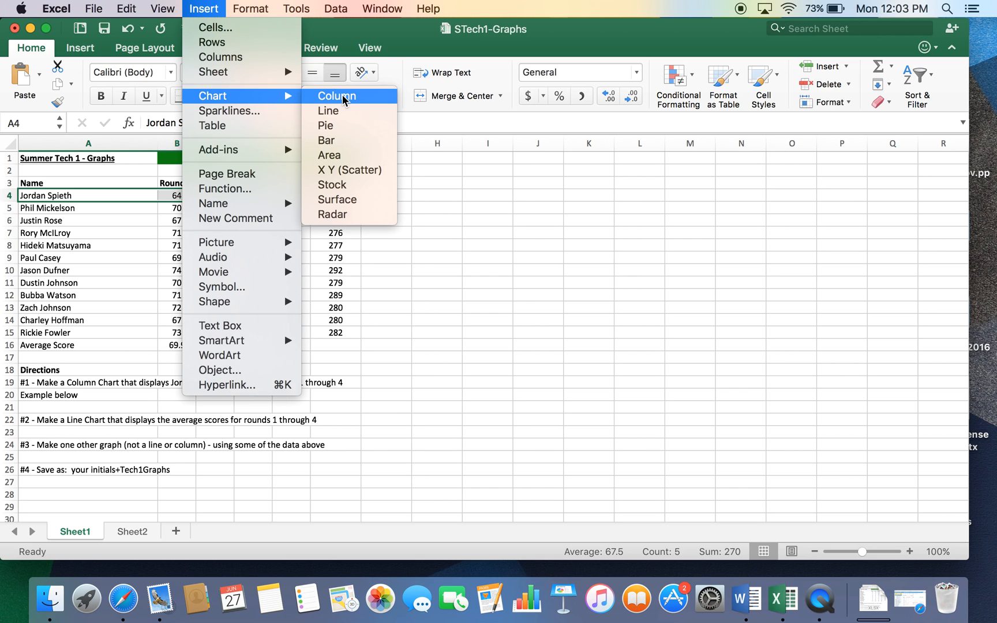
click(336, 95)
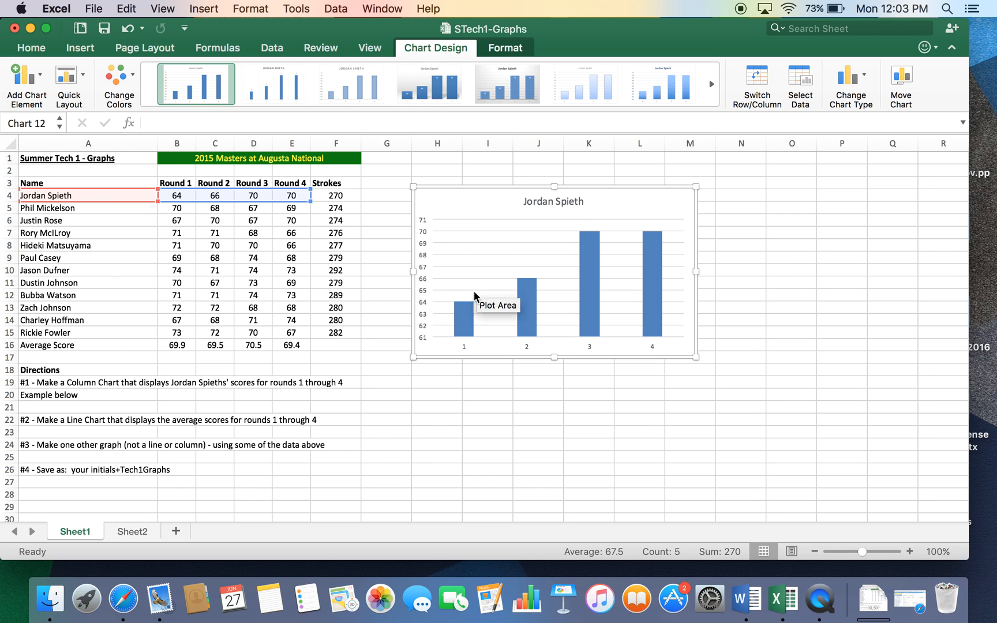
mouse_move(463, 316)
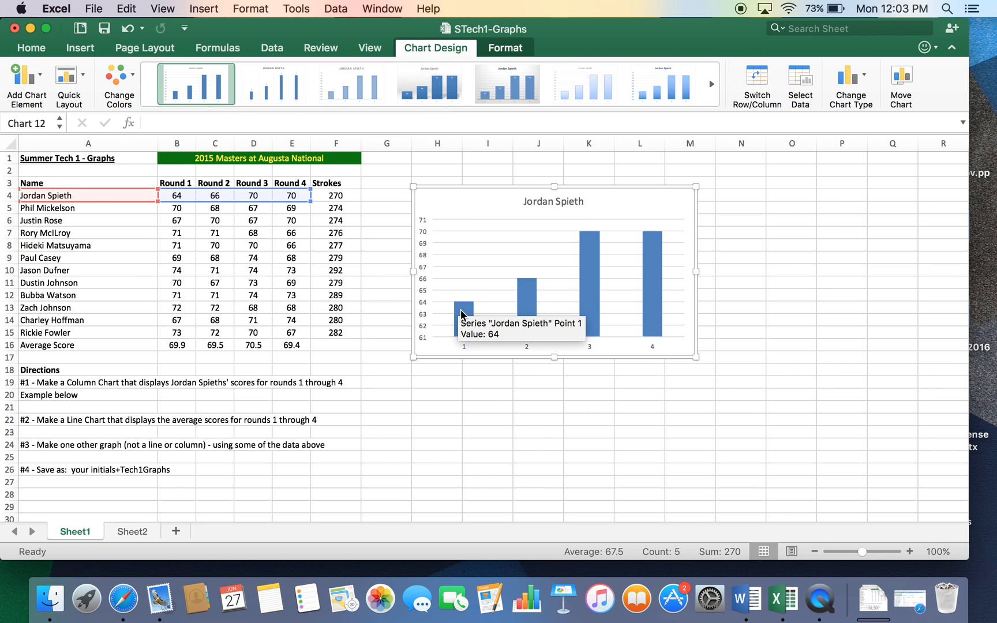
- Add value data labels to the Jordan Spieth score bars
click(464, 311)
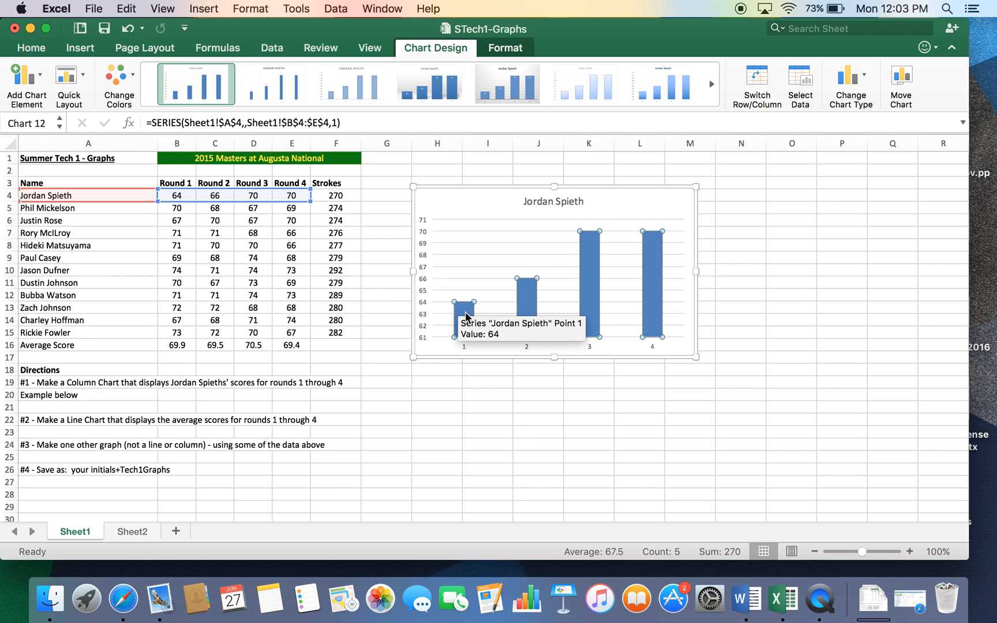
right_click(464, 314)
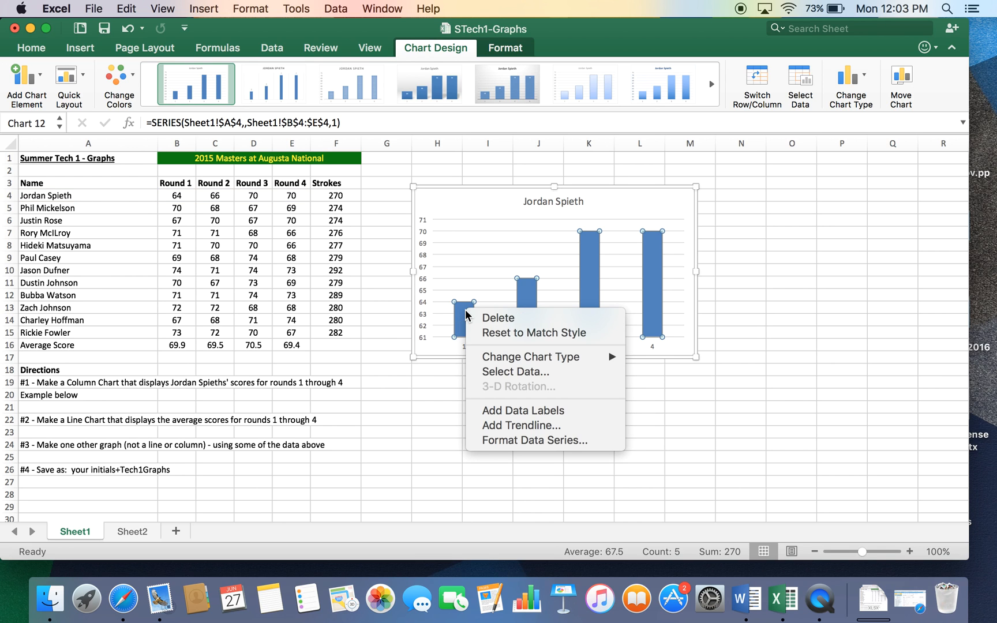
click(508, 414)
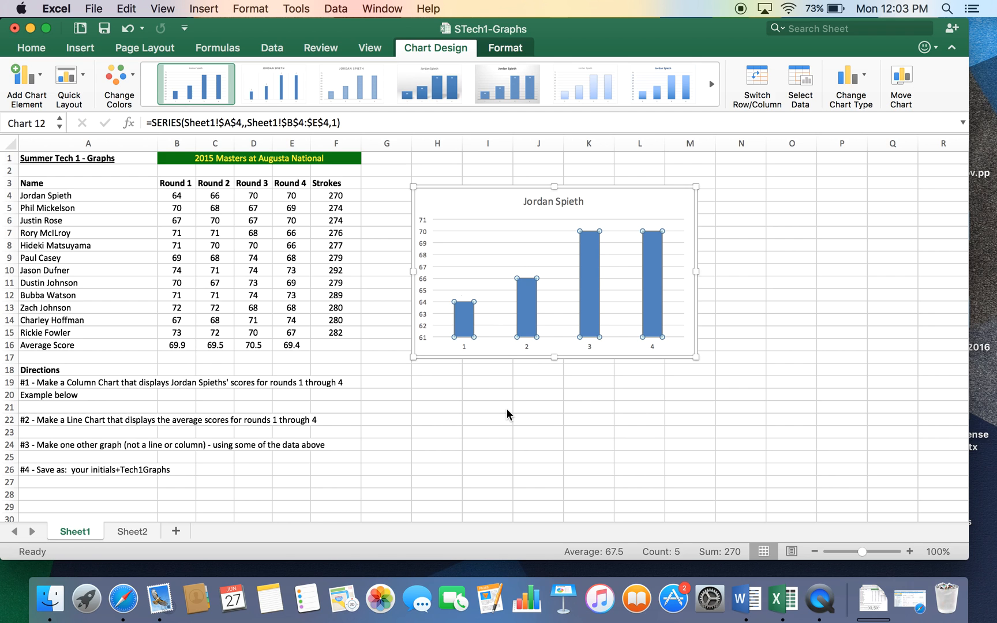
mouse_move(461, 318)
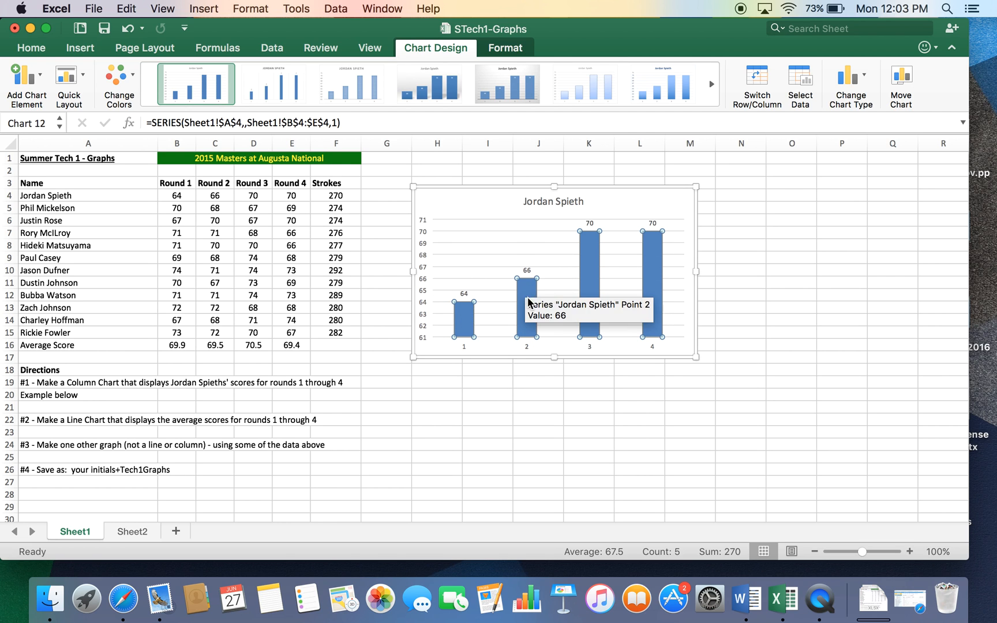
mouse_move(295, 213)
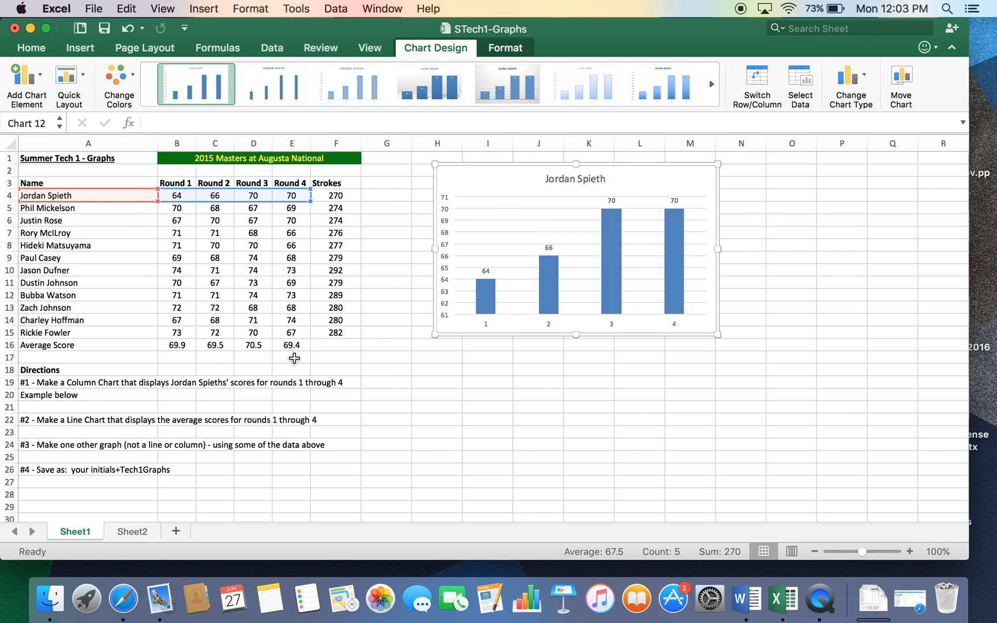
- Deselect the column chart and read the line chart direction in row 22
click(436, 431)
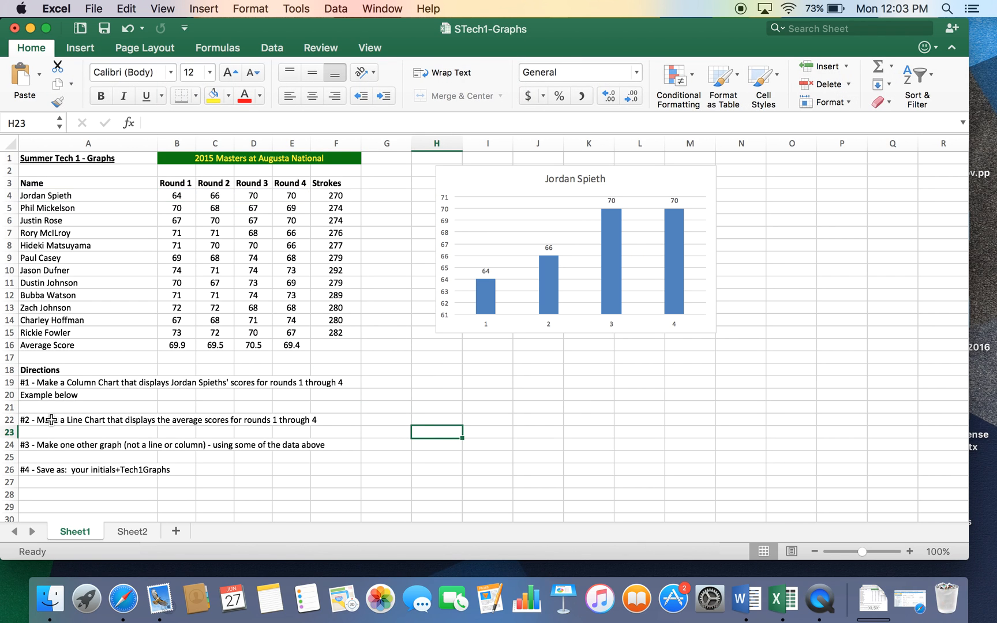
click(51, 420)
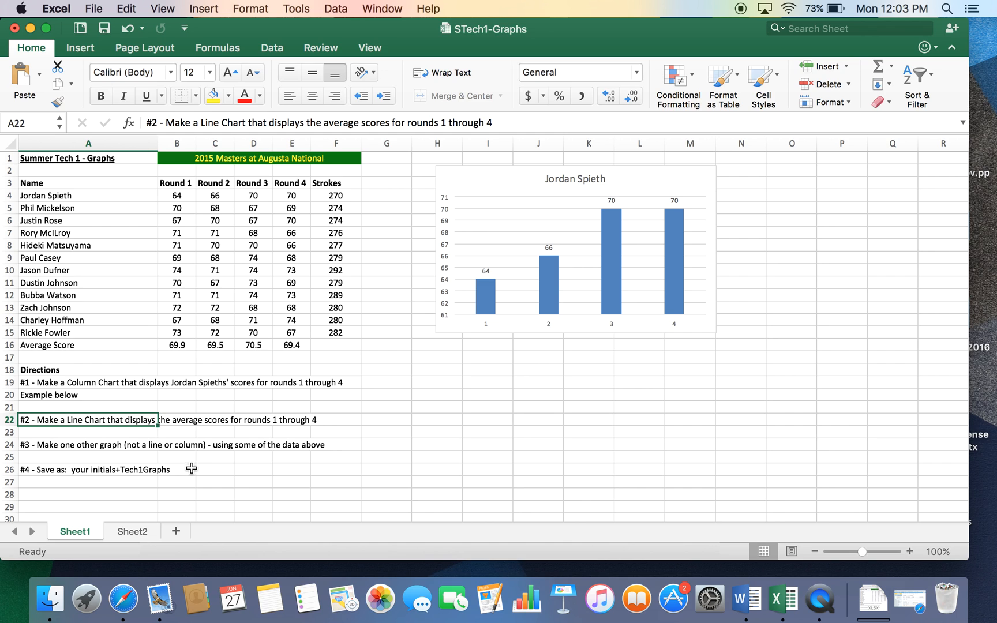
mouse_move(339, 426)
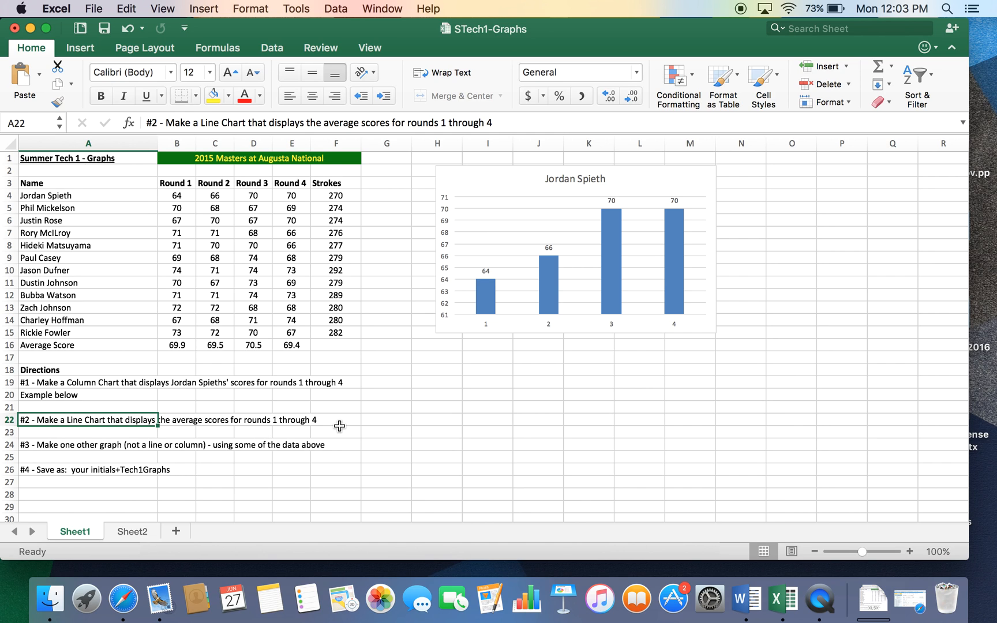
mouse_move(351, 208)
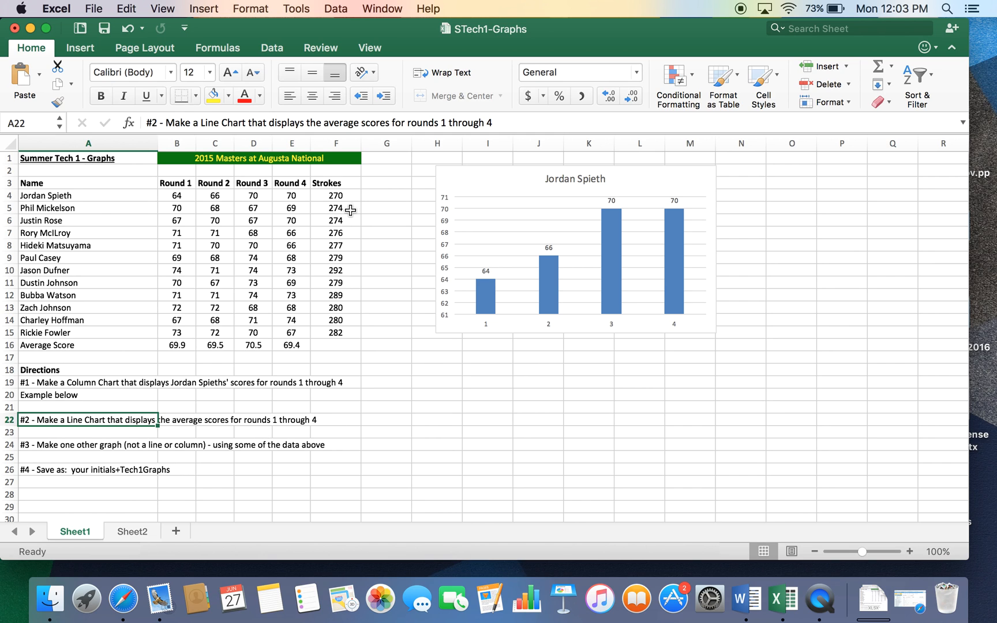
mouse_move(125, 347)
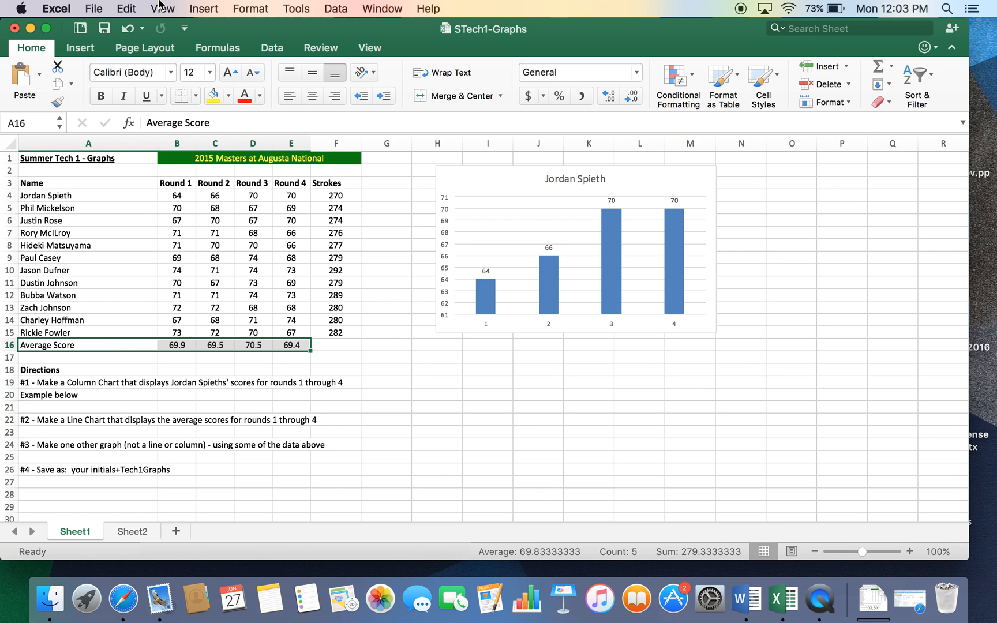
- Insert a line chart of the four Average Score round averages
click(78, 49)
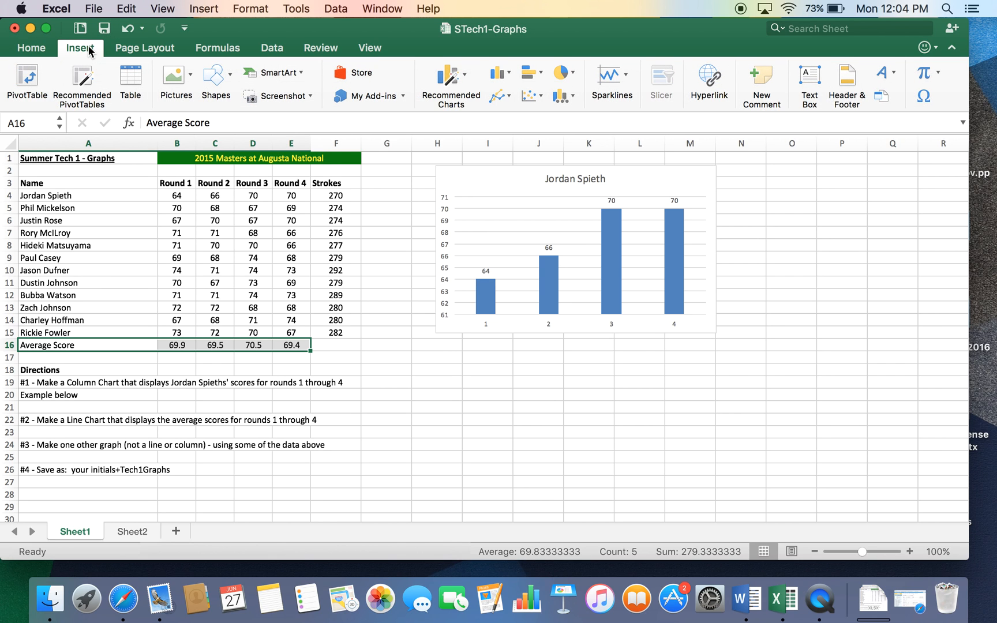
click(203, 10)
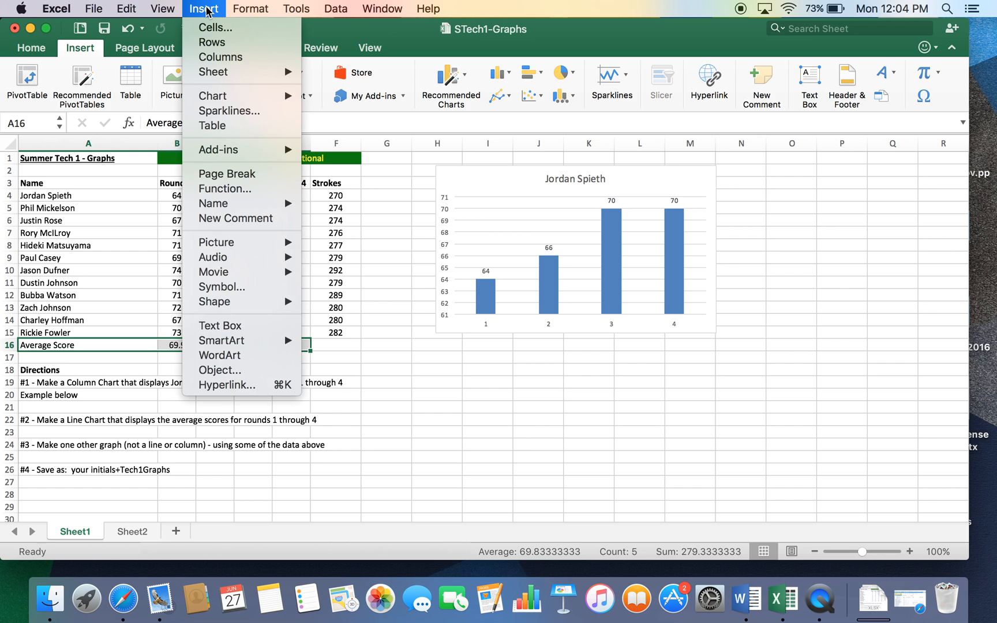
click(251, 9)
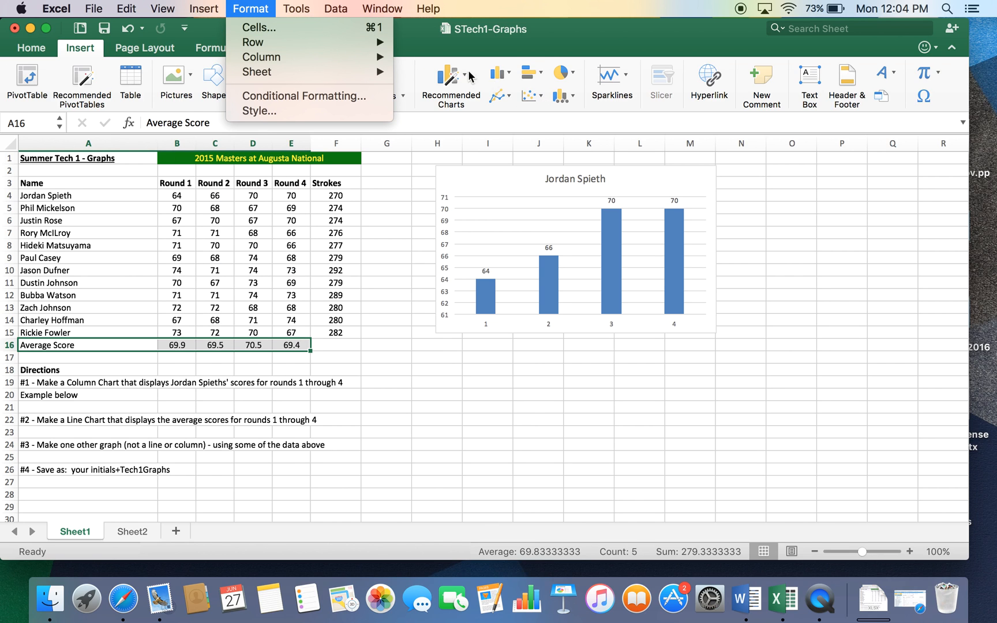
click(204, 9)
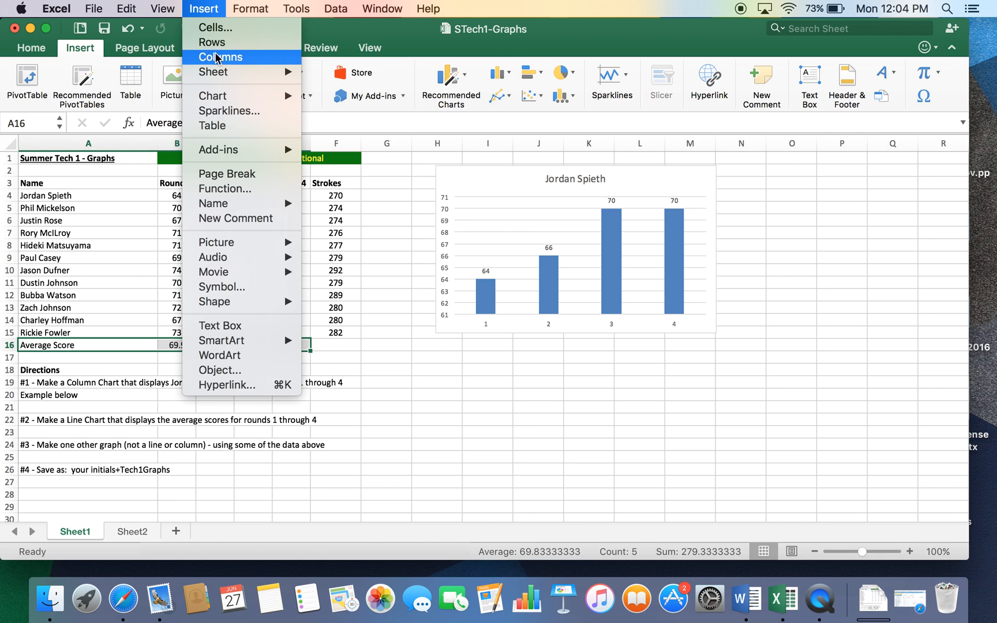
click(213, 96)
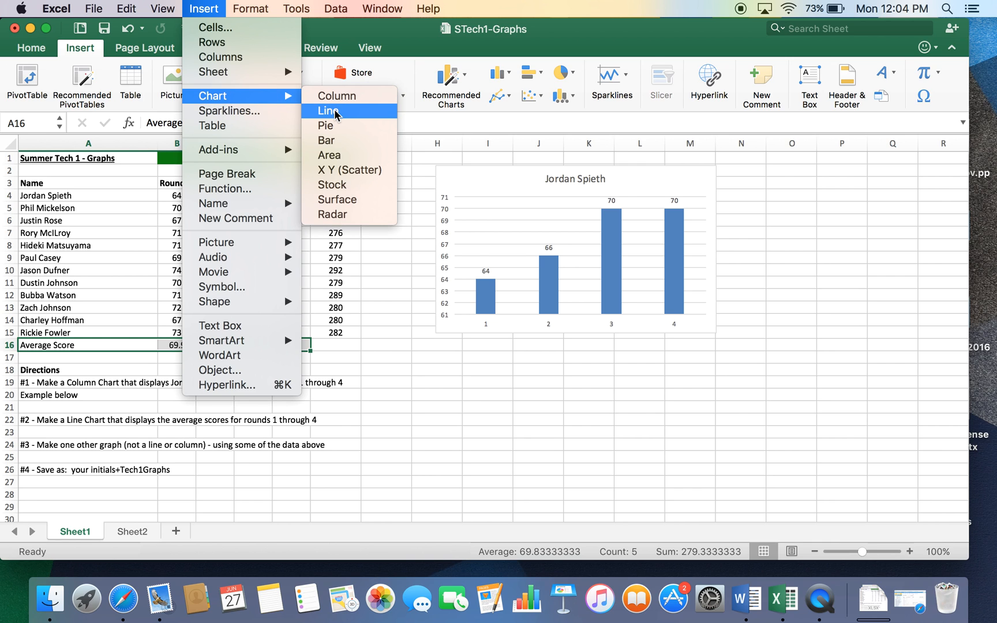
click(328, 111)
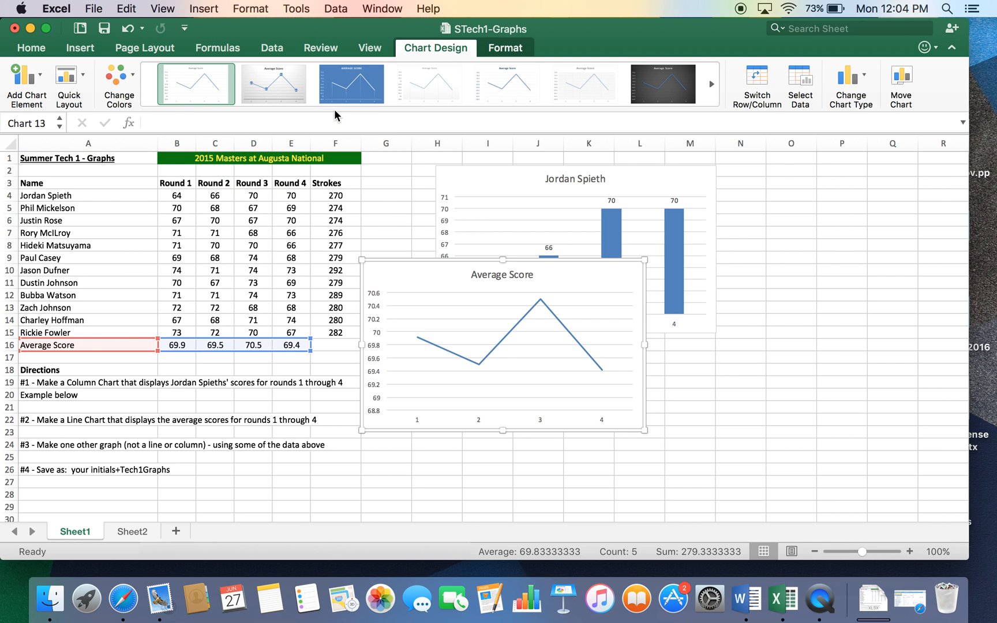
mouse_move(547, 279)
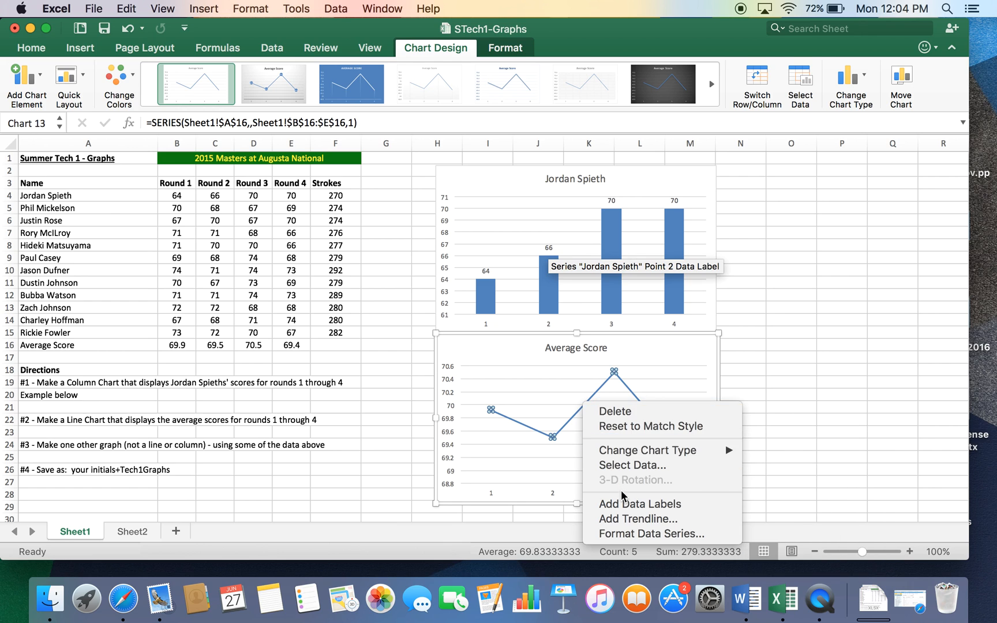
- Label the Average Score points with 69.9, 69.5, 70.5 and 69.4, then deselect the chart
click(623, 506)
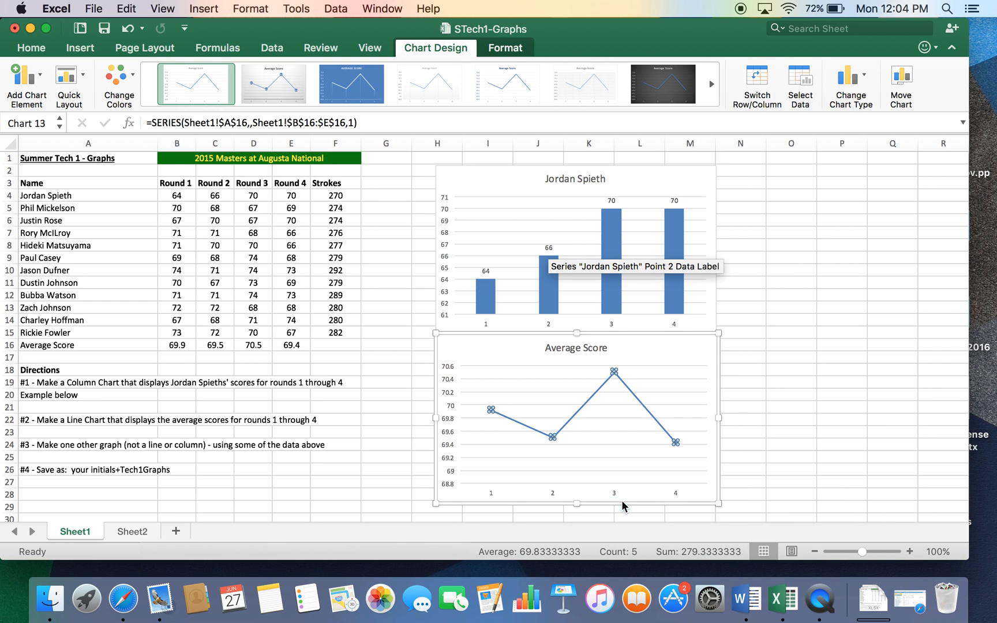
click(413, 381)
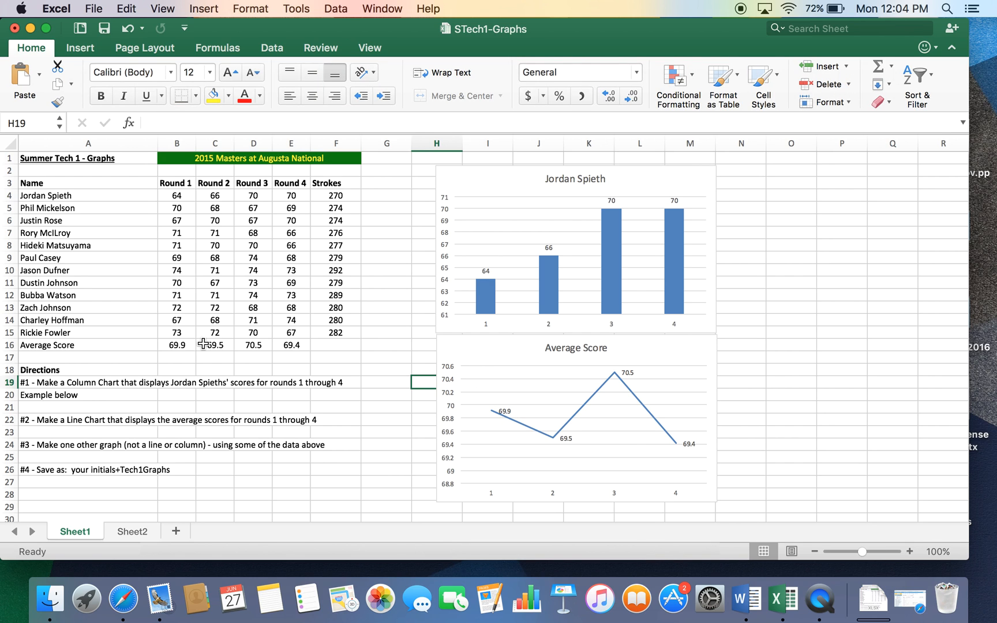
mouse_move(148, 337)
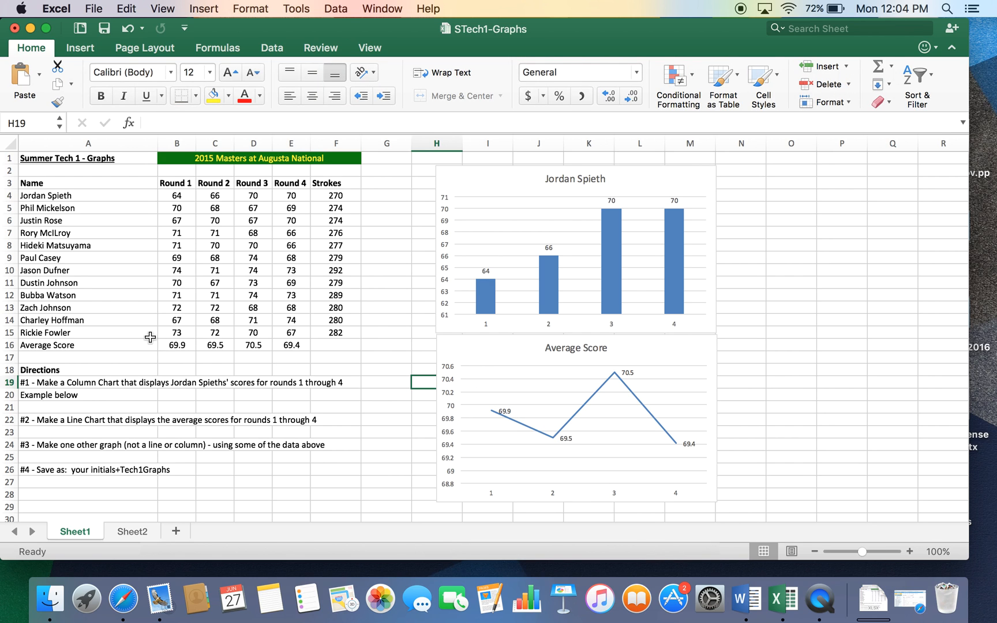
mouse_move(666, 477)
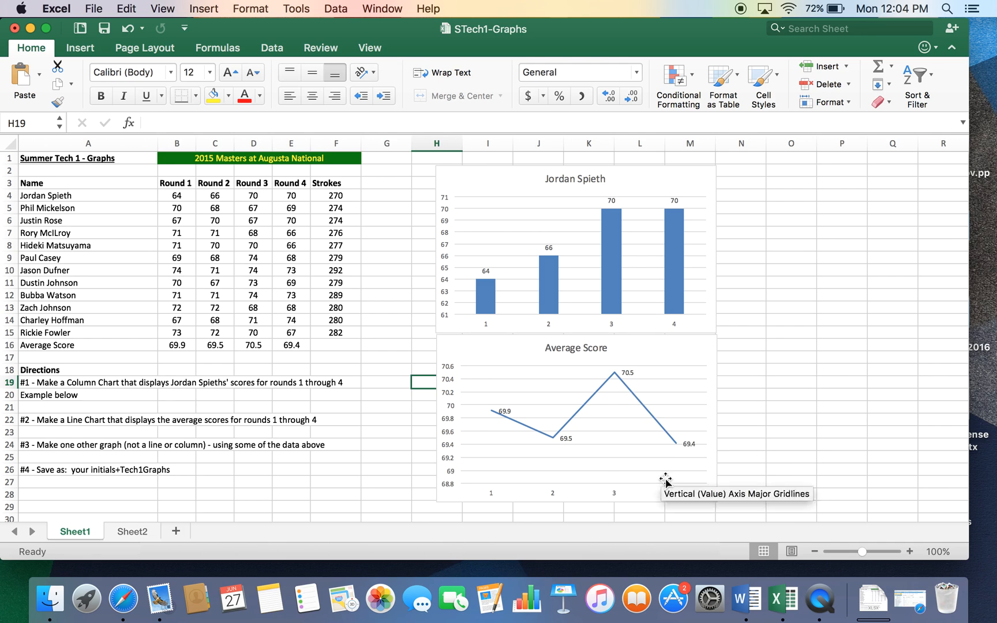
mouse_move(754, 419)
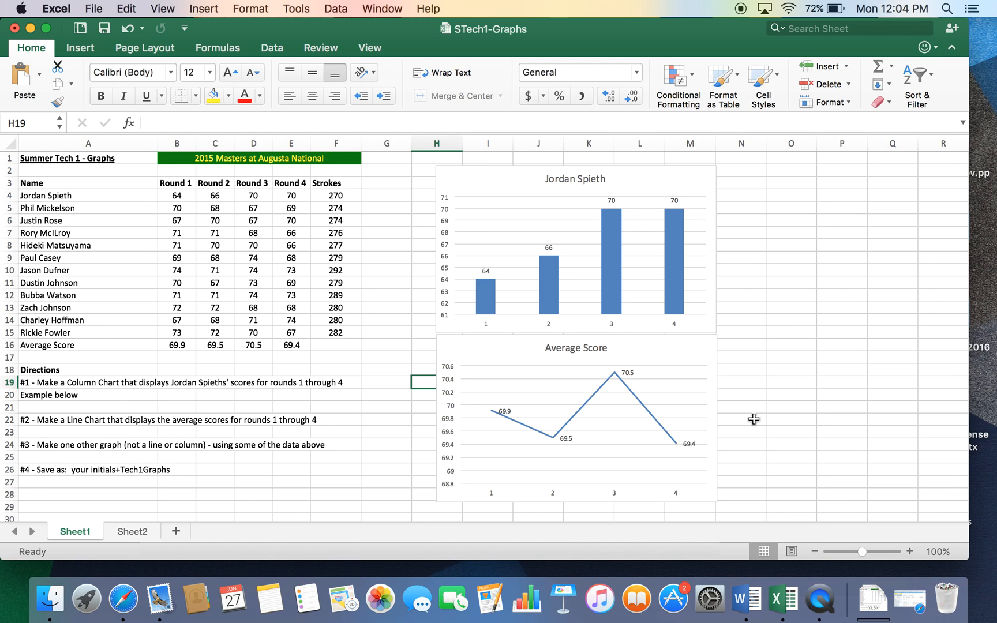
click(742, 420)
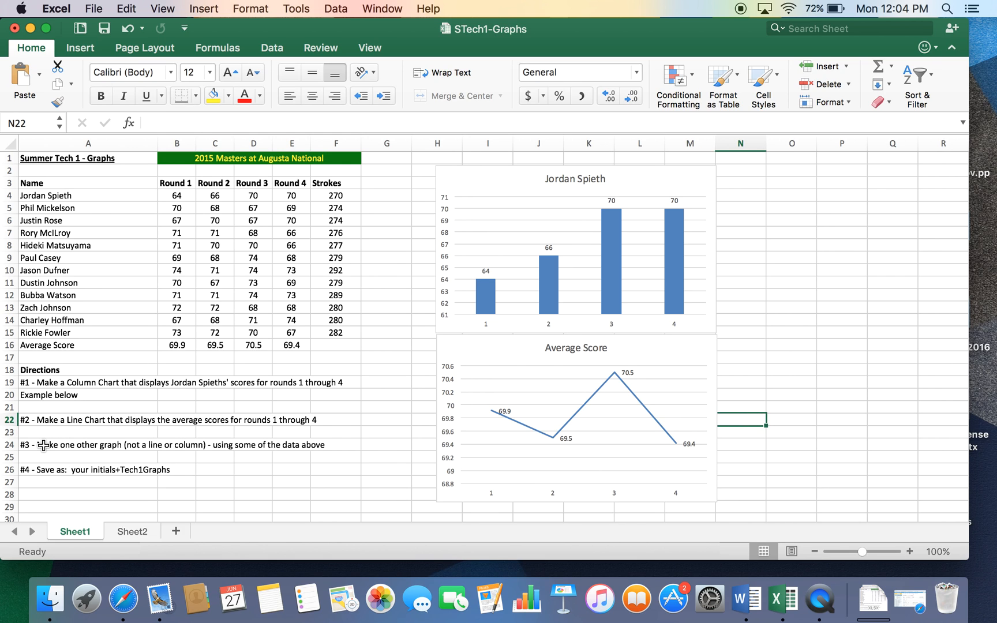
- Read the third graph direction and select the top three players' scores in A4:E6
click(69, 445)
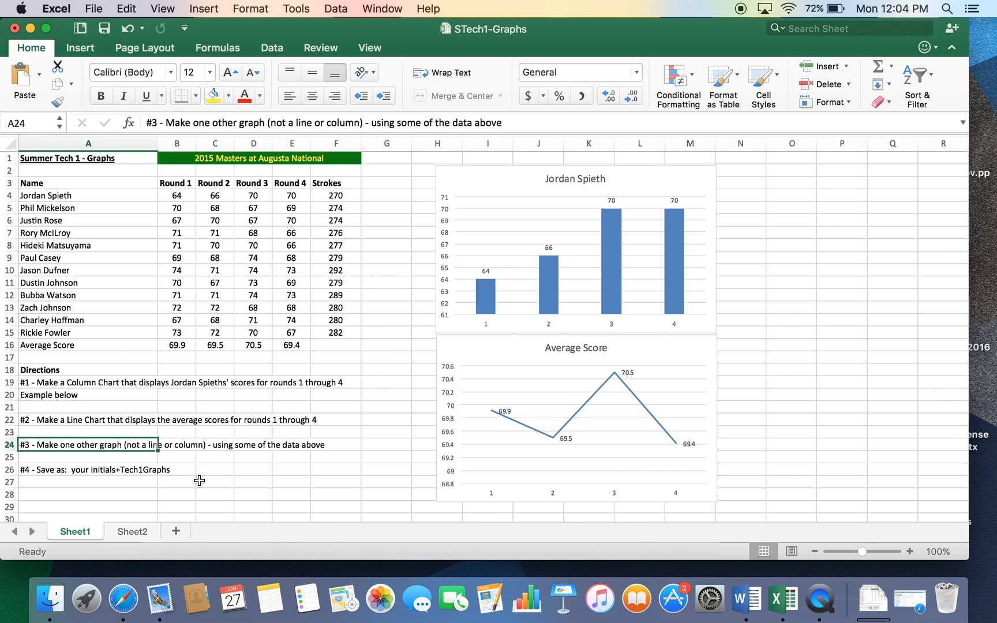
mouse_move(257, 478)
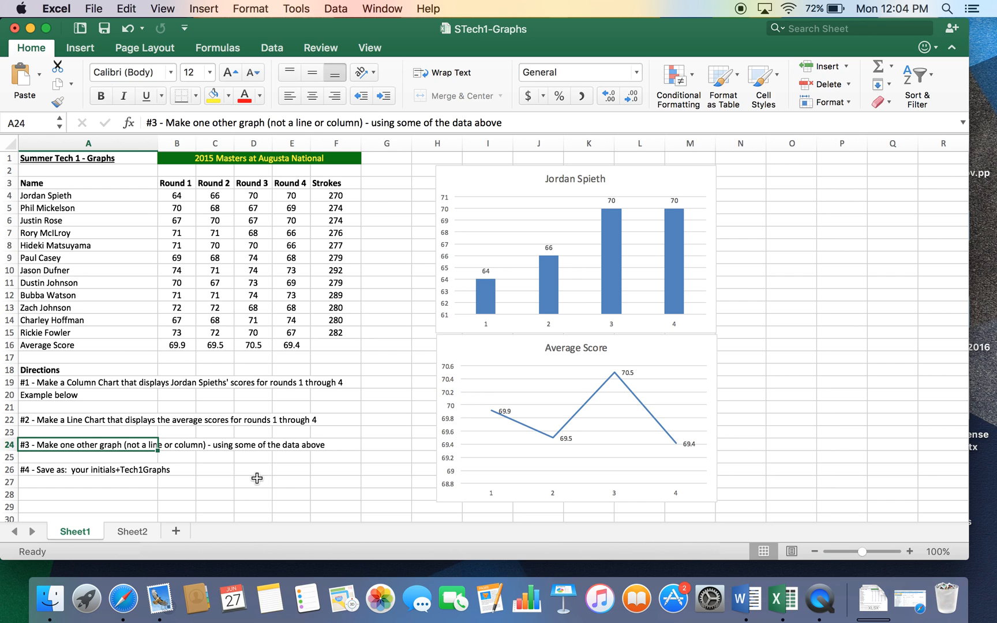
click(254, 483)
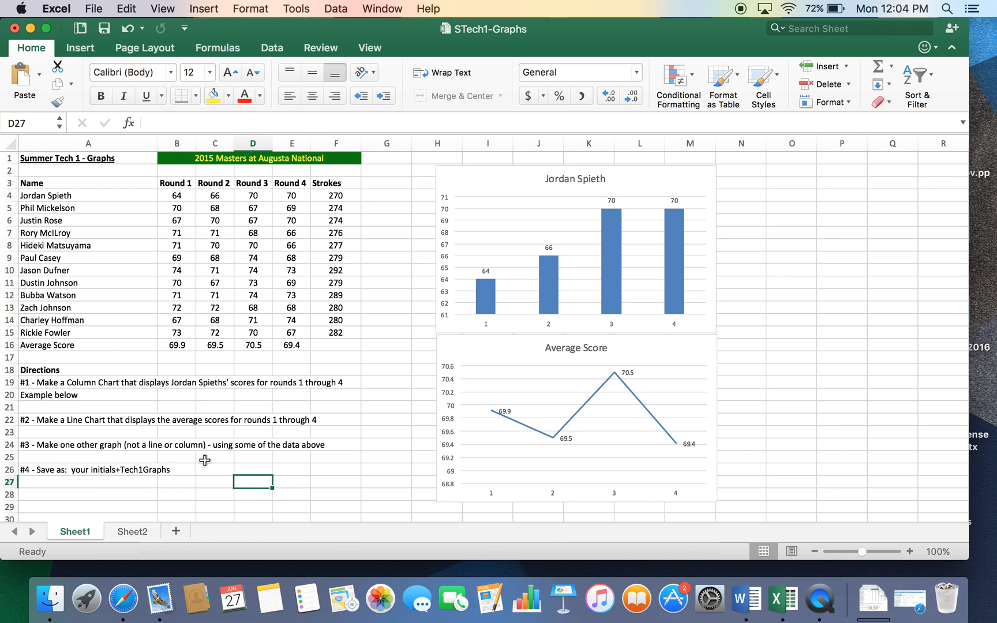
mouse_move(387, 210)
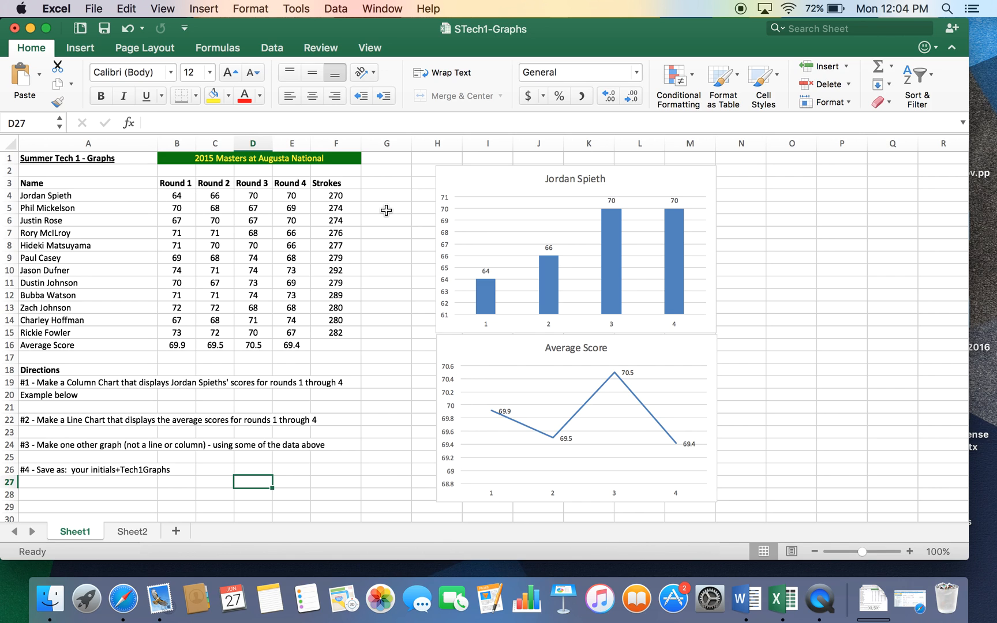
mouse_move(269, 369)
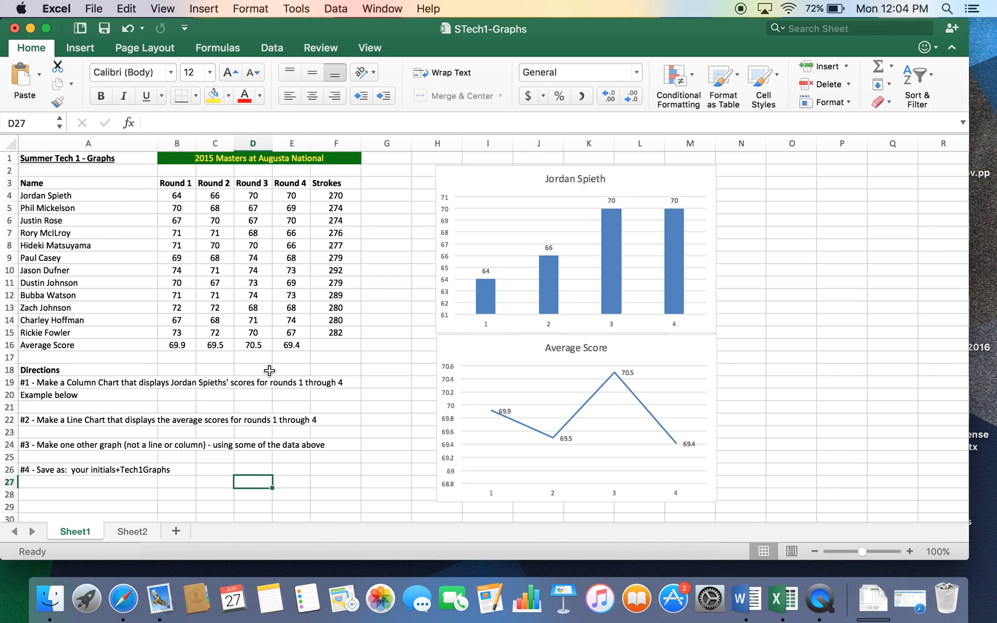
mouse_move(114, 203)
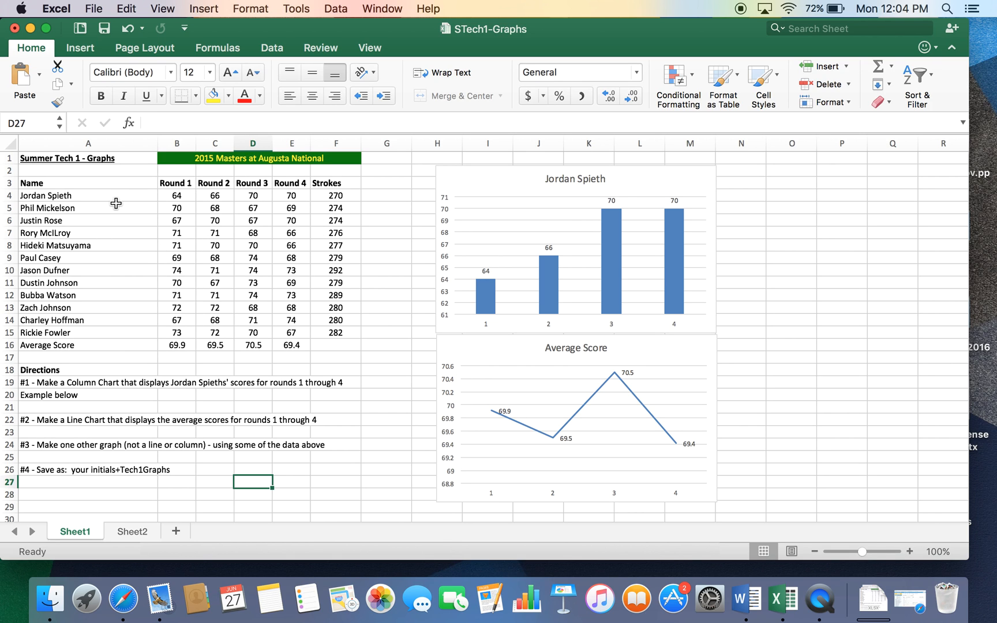
mouse_move(116, 209)
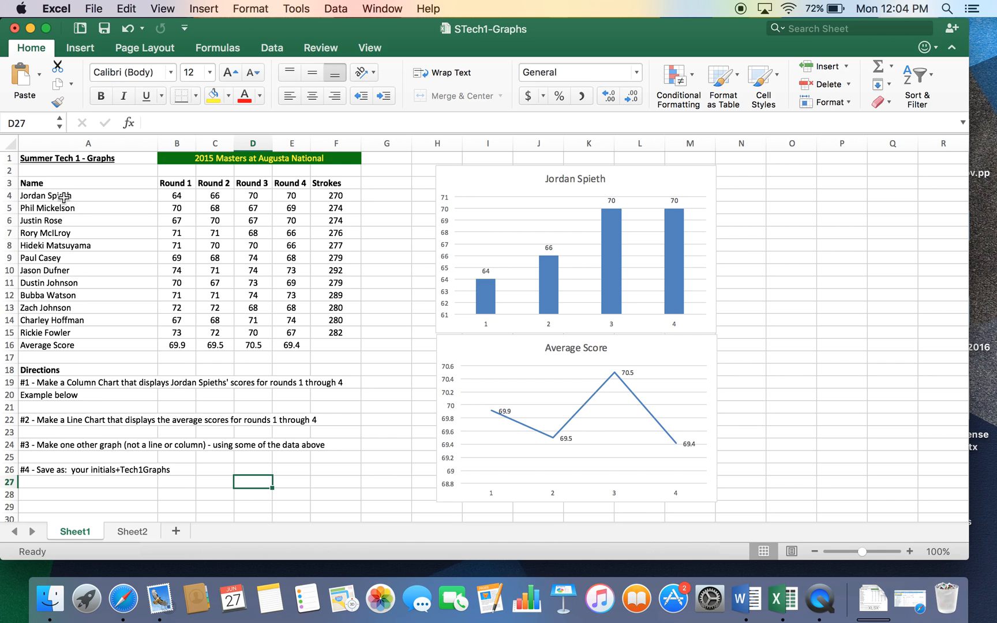
mouse_move(196, 608)
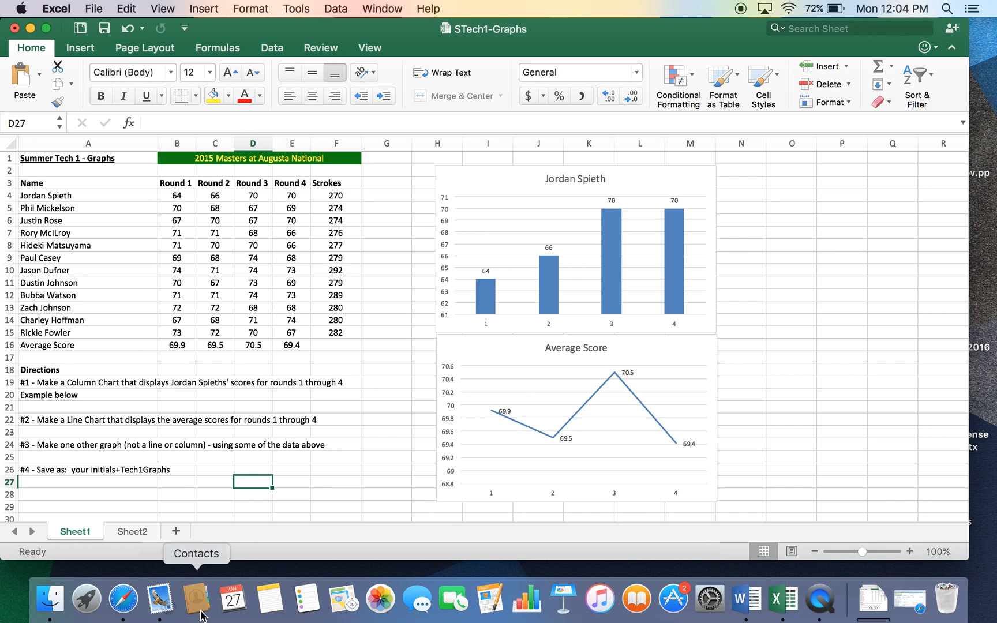
mouse_move(18, 277)
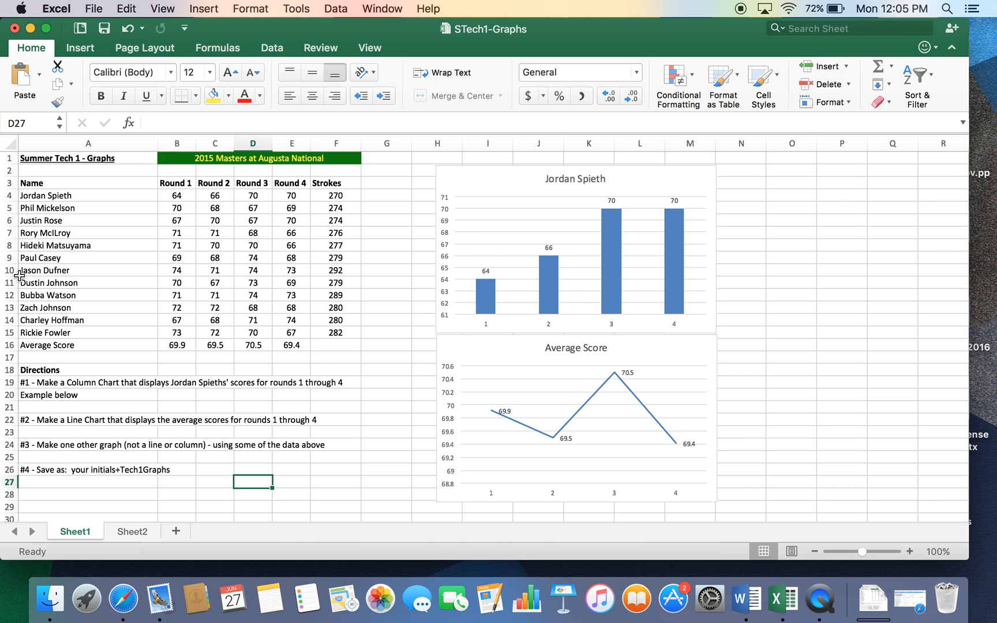
mouse_move(39, 193)
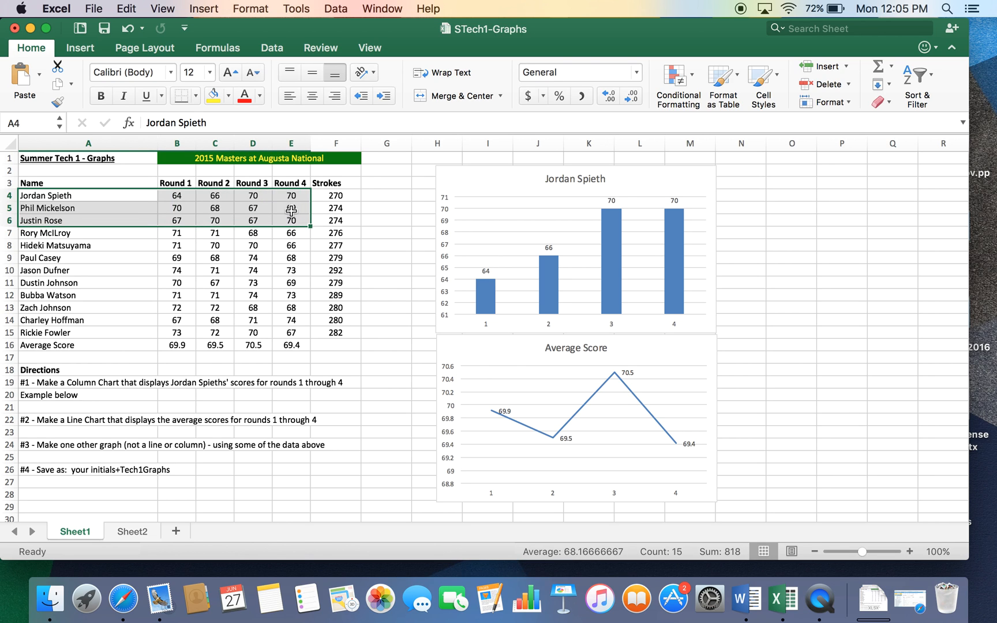
- Insert a bar chart of Spieth, Mickelson and Rose's round scores
click(204, 9)
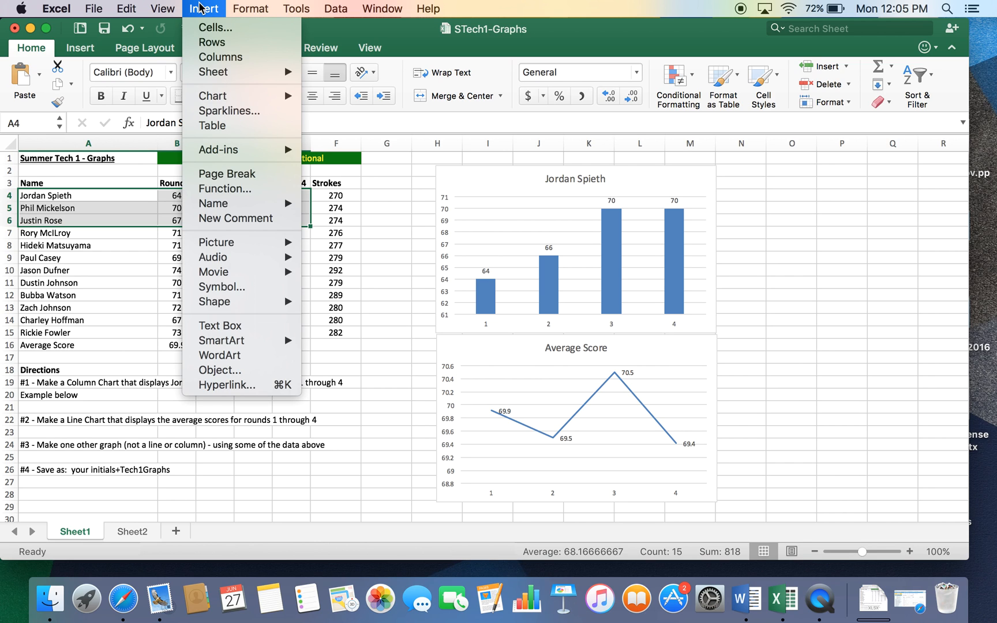
mouse_move(213, 96)
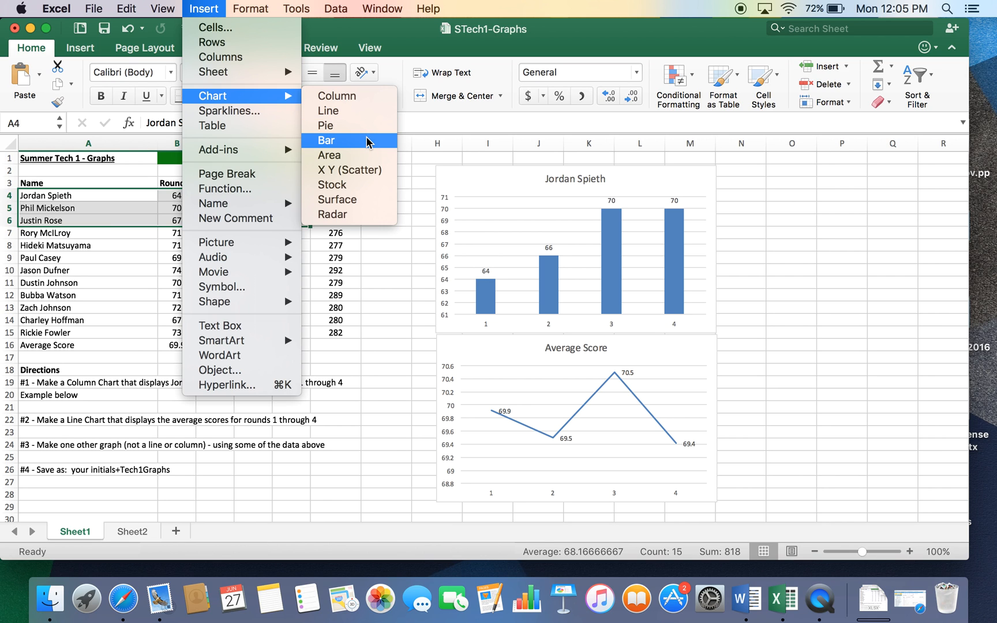
click(326, 141)
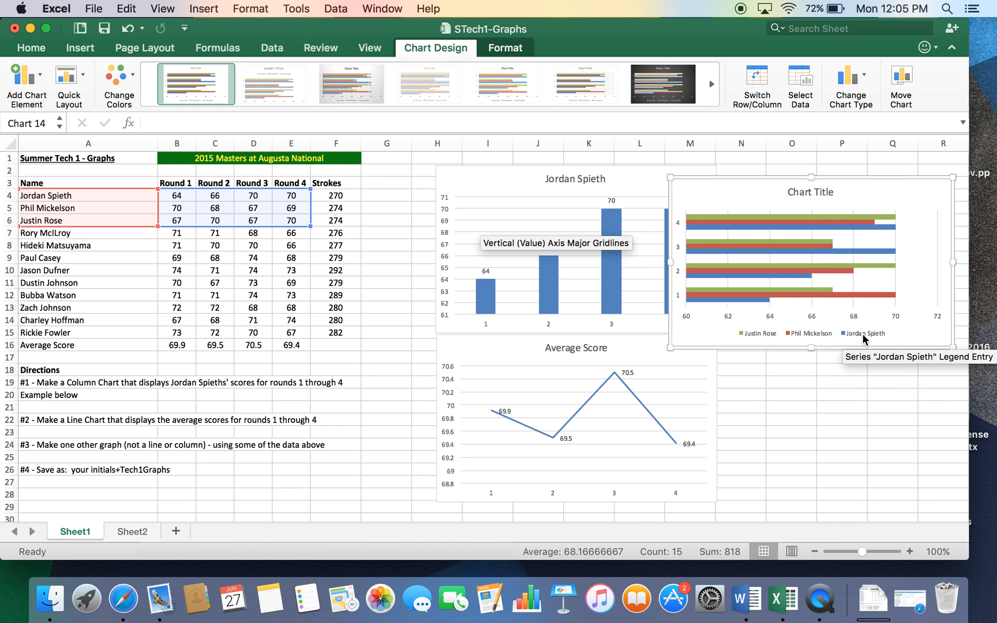
mouse_move(719, 224)
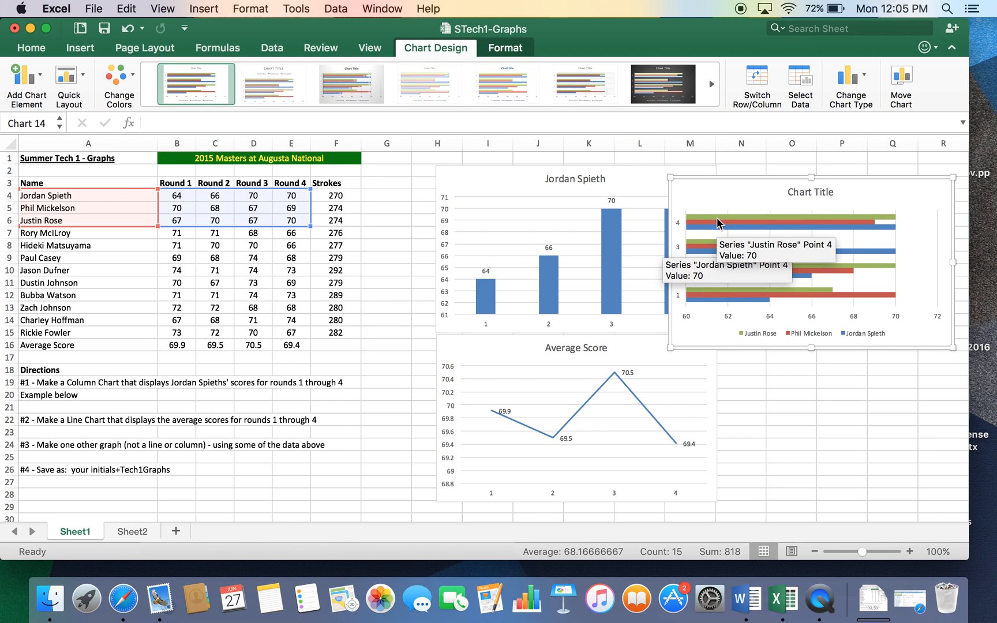
mouse_move(732, 247)
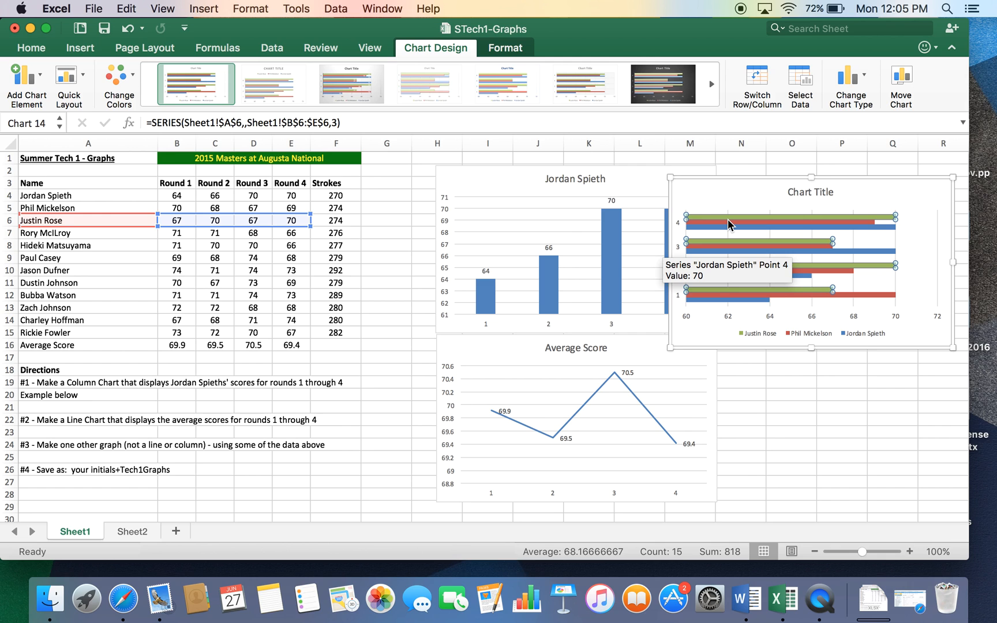
- Add score value labels to the Justin Rose, Phil Mickelson and Jordan Spieth bars
right_click(730, 225)
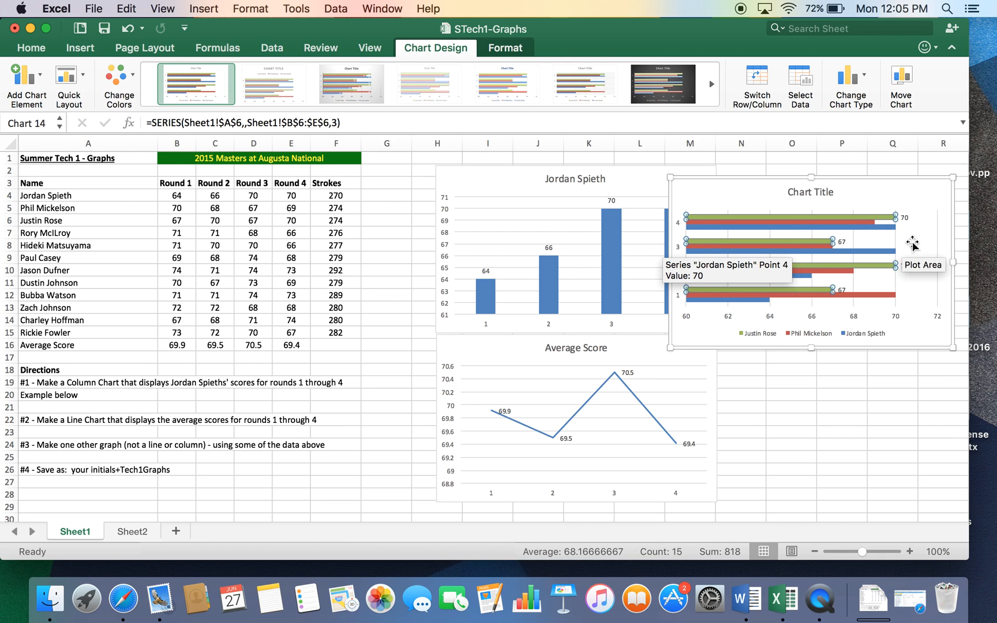
mouse_move(717, 224)
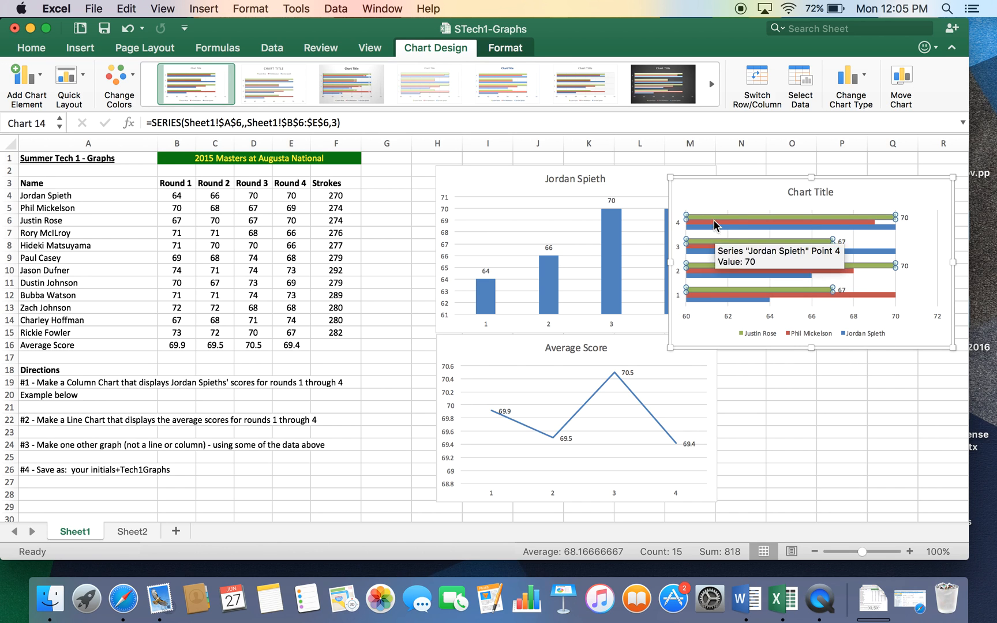
right_click(712, 226)
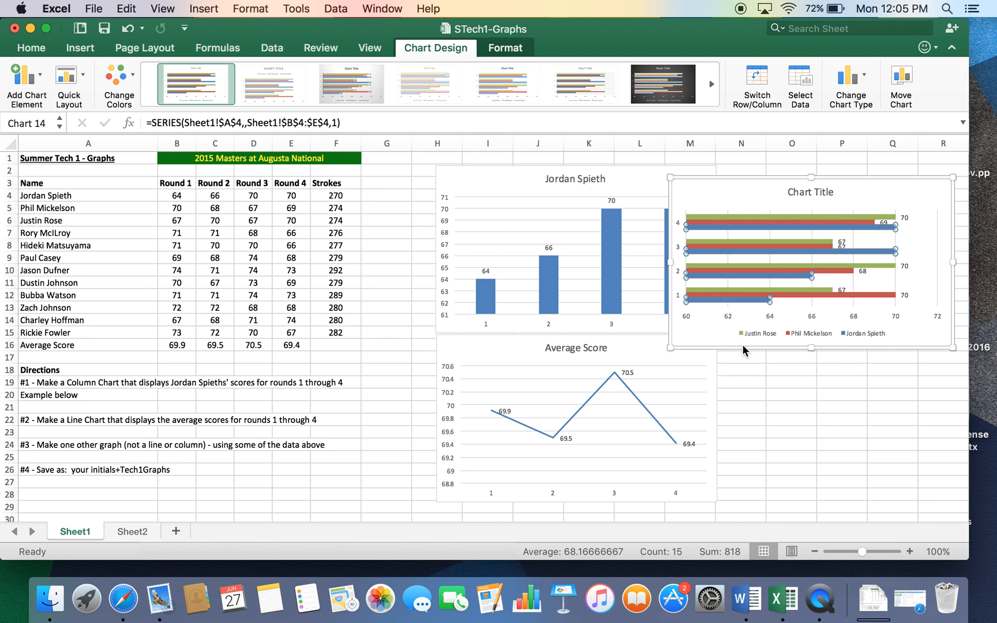
click(810, 191)
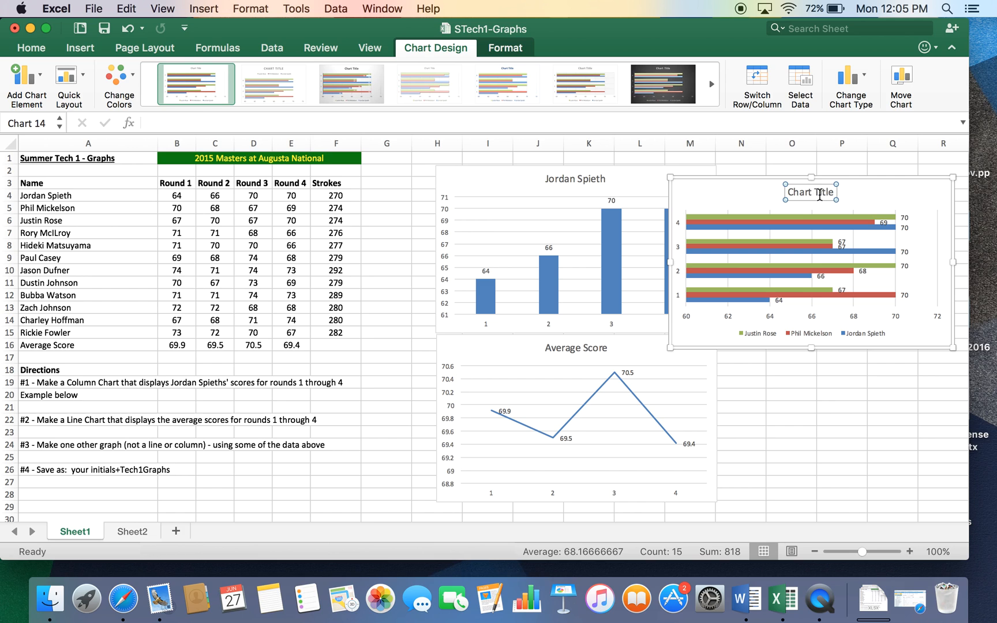
- Title the bar chart 'Top 3 at Augusta National 2015'
double_click(819, 191)
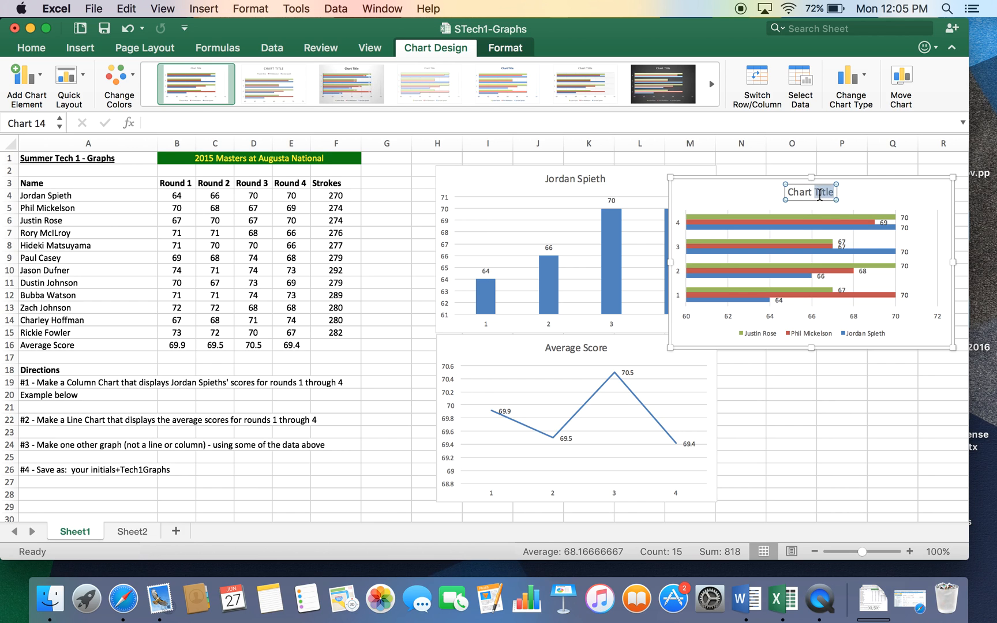
text(Top 3 at Augusta National 2015)
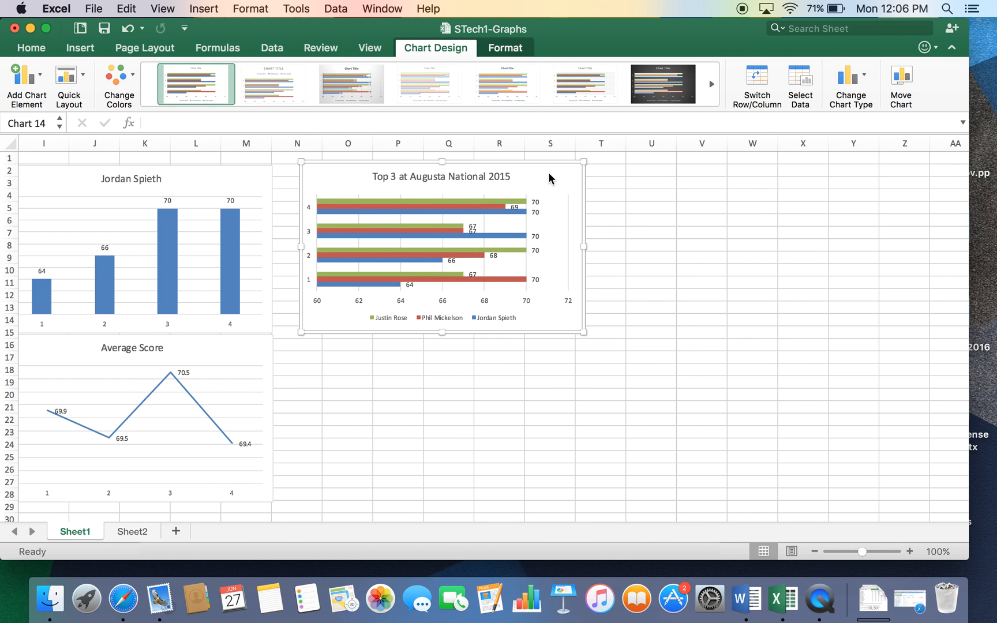
- Move the 'Top 3 at Augusta National 2015' bar chart onto Sheet2 and return to Sheet1
click(131, 532)
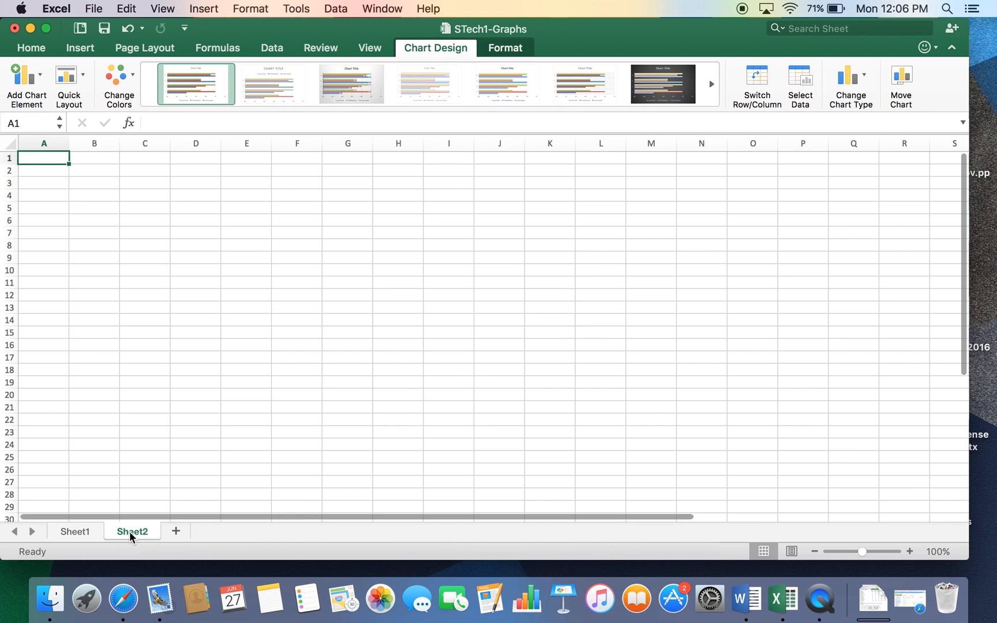
click(75, 532)
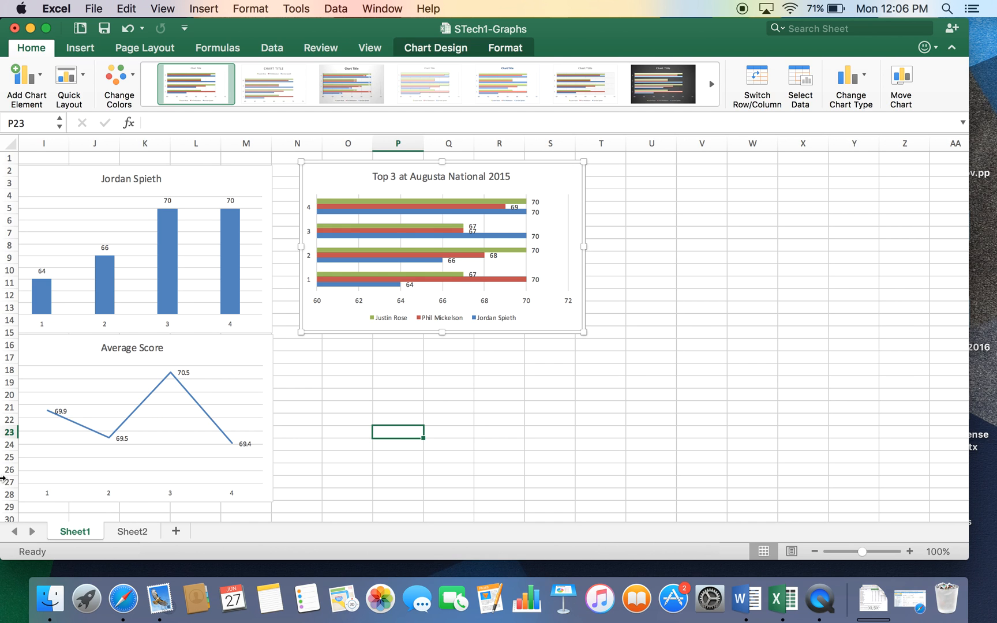
click(131, 532)
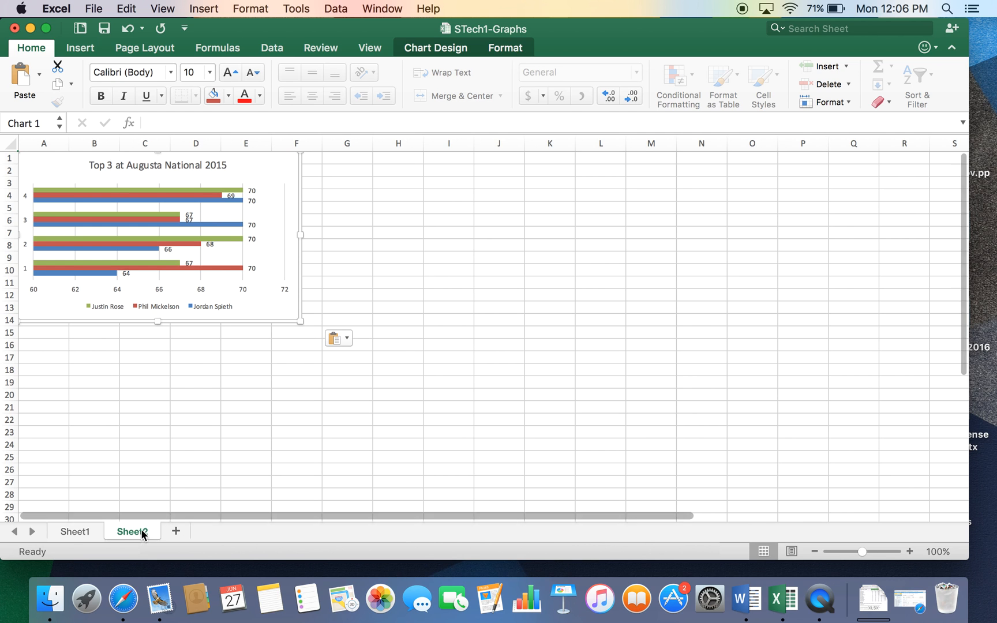
click(75, 531)
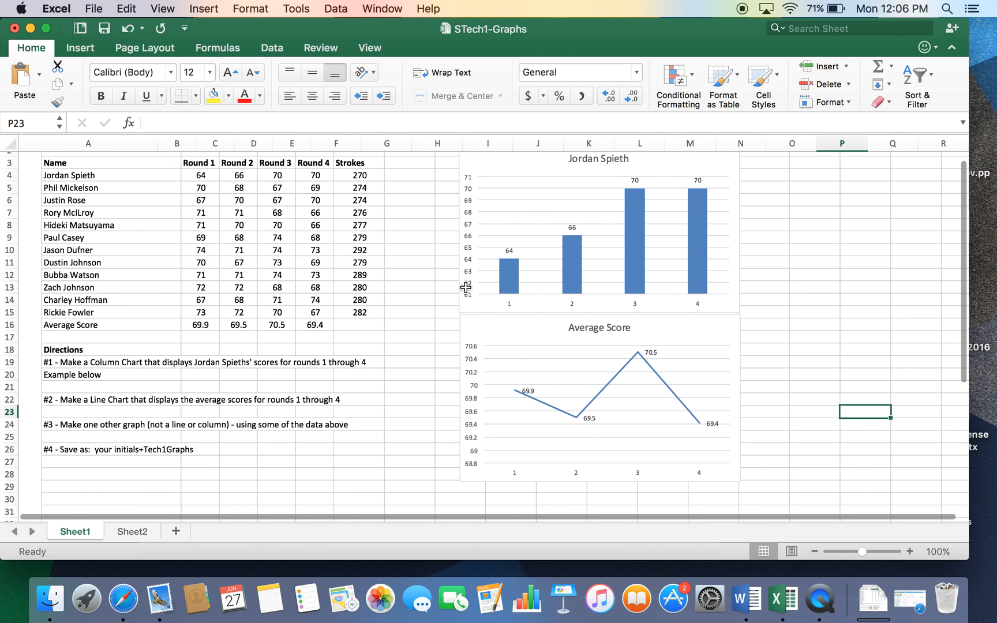
scroll(down, 3)
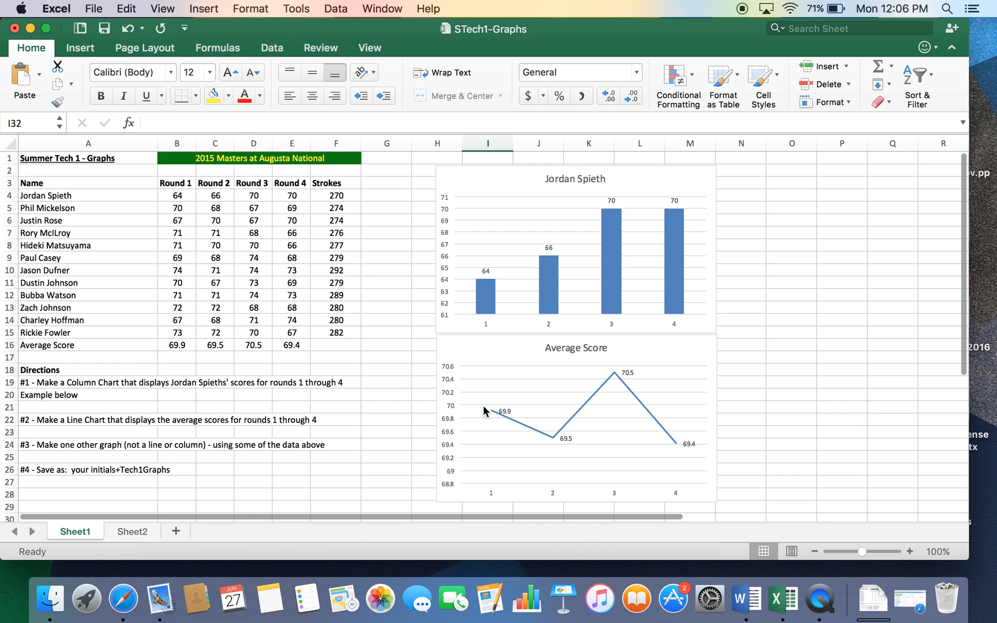
mouse_move(153, 452)
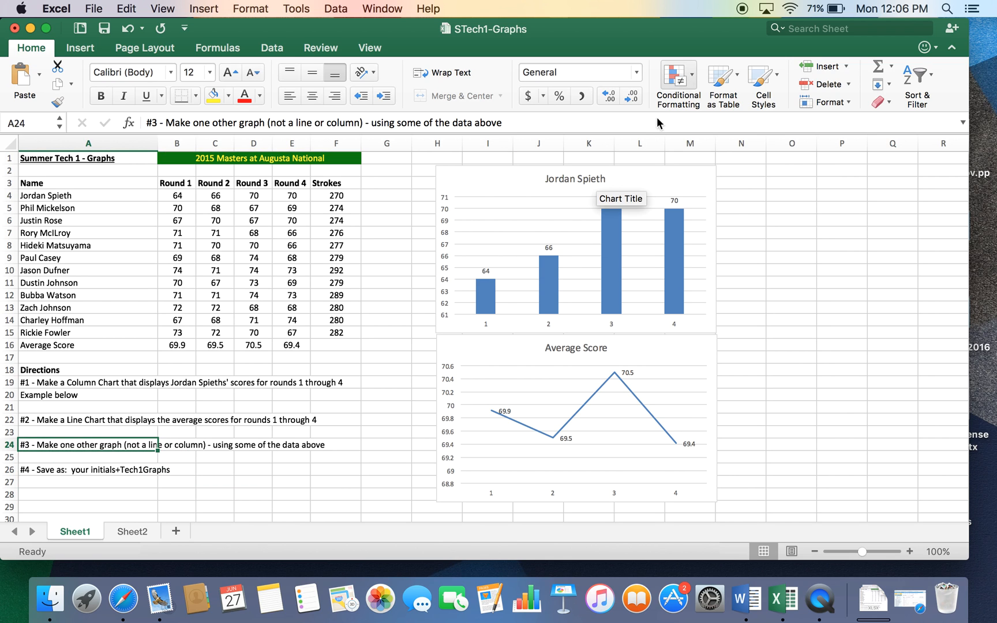
mouse_move(507, 296)
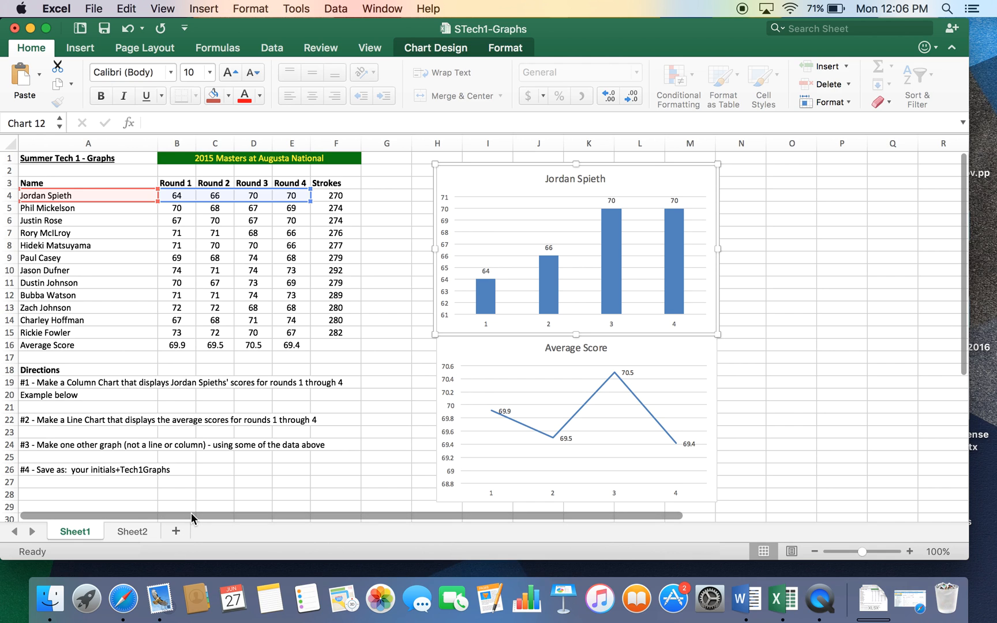
mouse_move(841, 38)
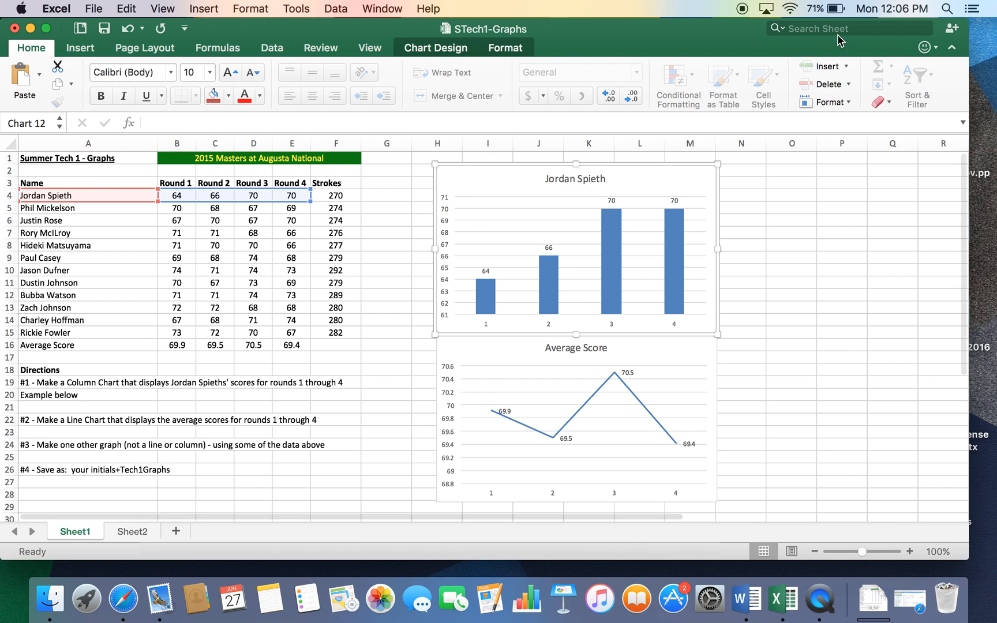